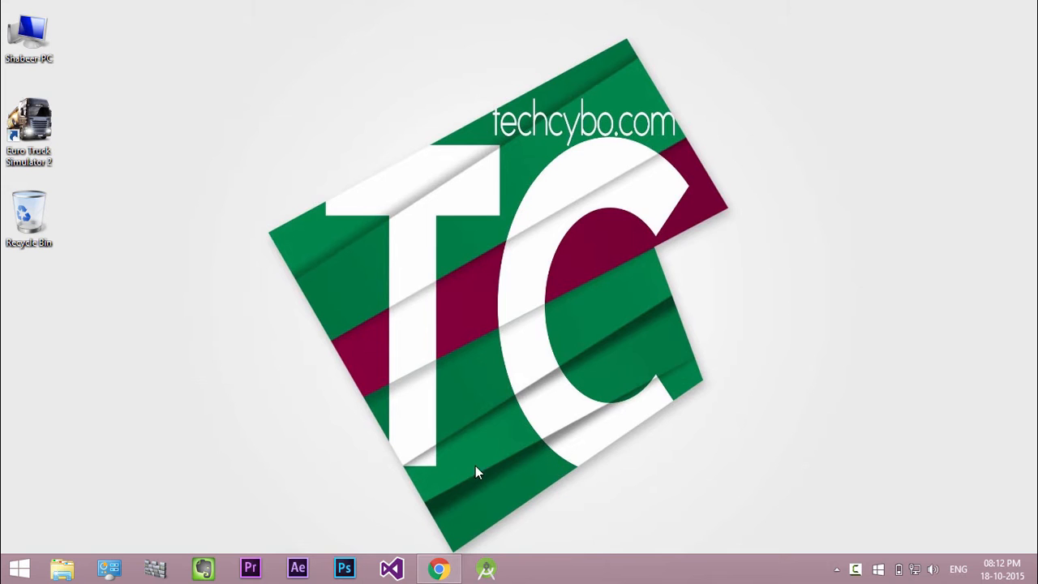
pyautogui.moveTo(450, 507)
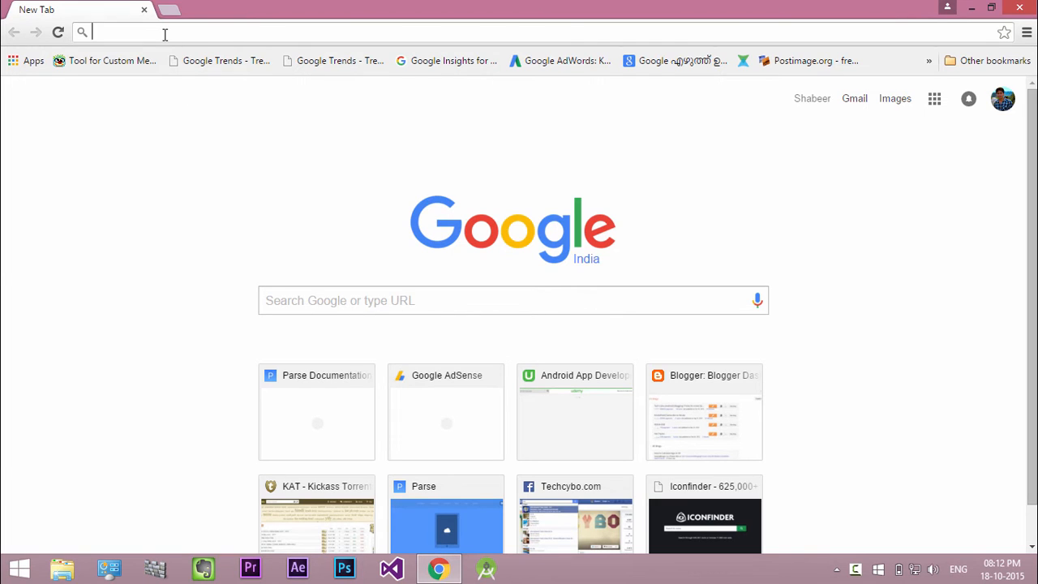
# Step: Search for 'android studio' and open the official Download Android Studio page
pyautogui.write('develo')
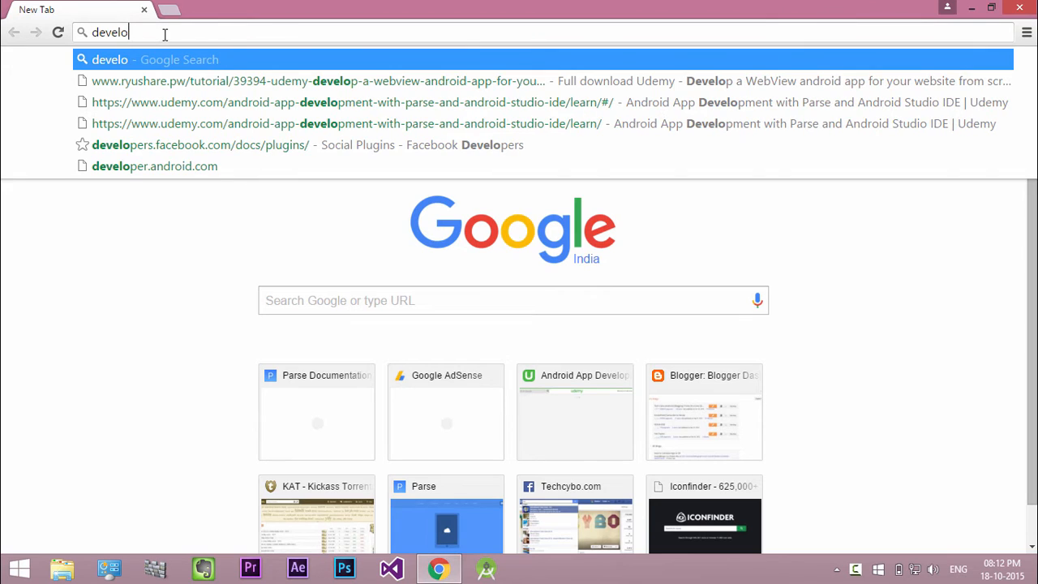
pyautogui.write('android studio')
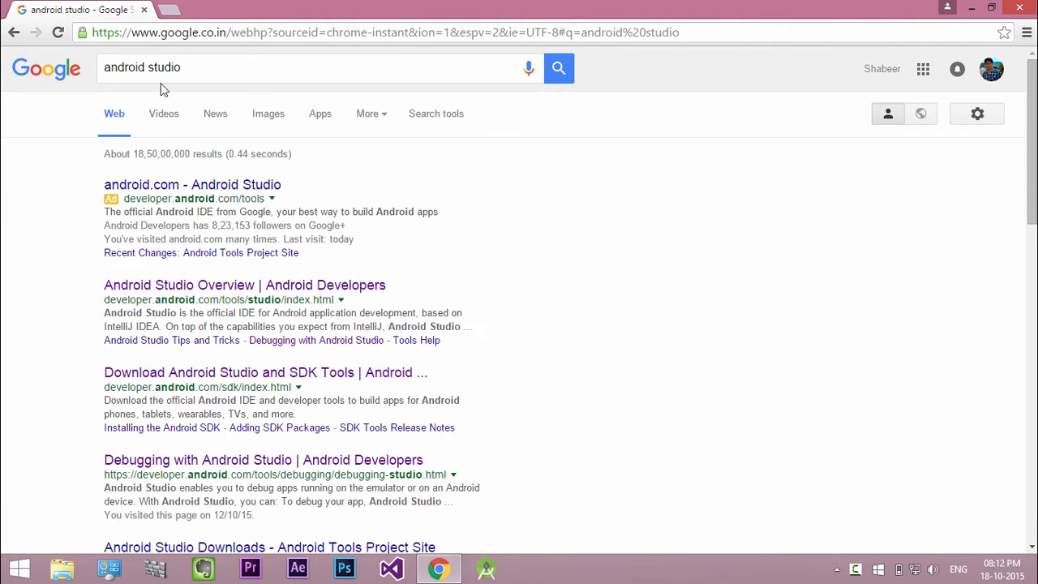
pyautogui.moveTo(261, 223)
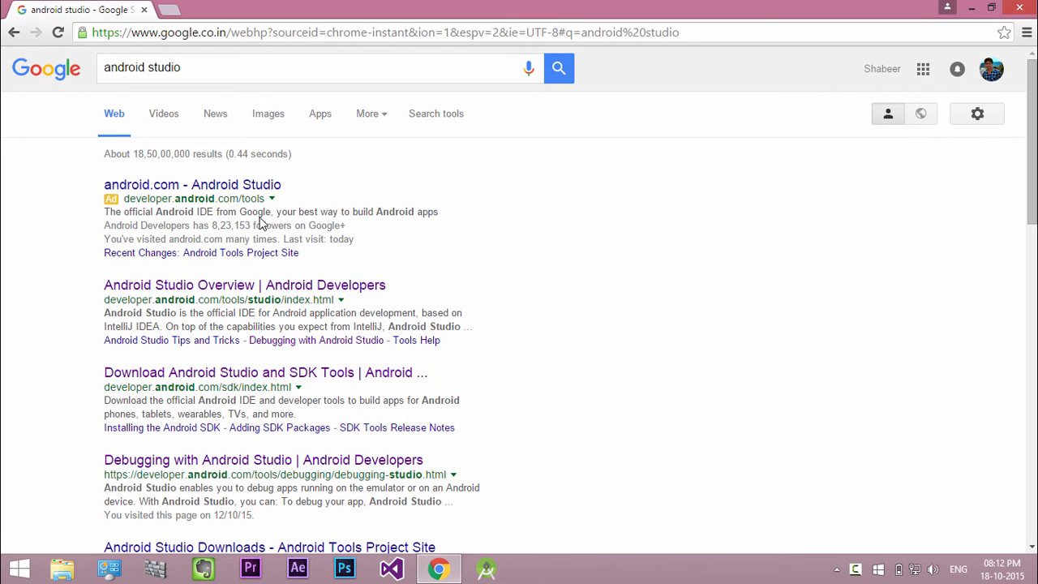
pyautogui.click(265, 372)
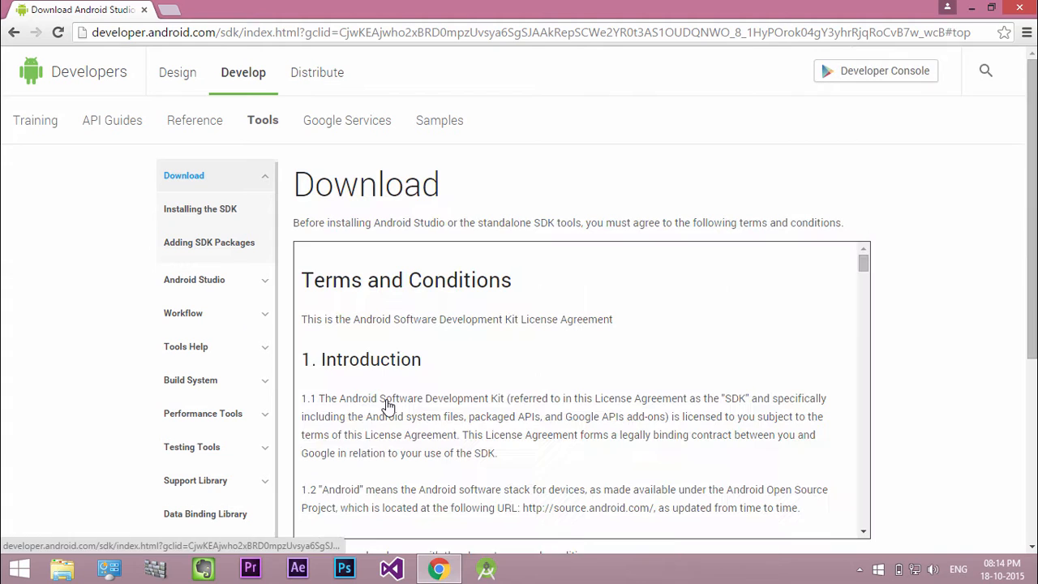
# Step: Accept the Android SDK terms and download Android Studio for Windows
pyautogui.scroll(-3)
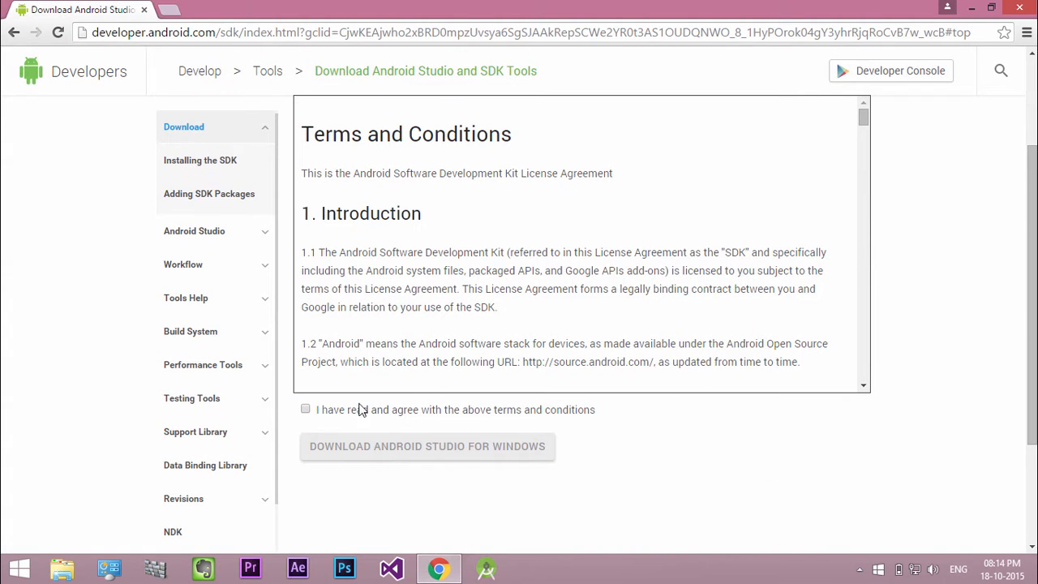
pyautogui.click(305, 408)
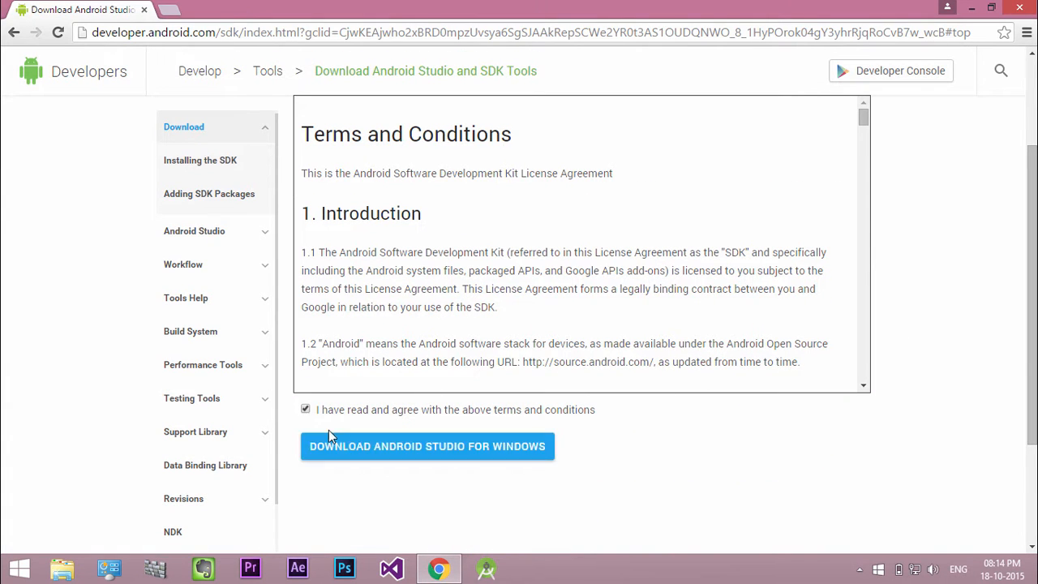
pyautogui.click(427, 446)
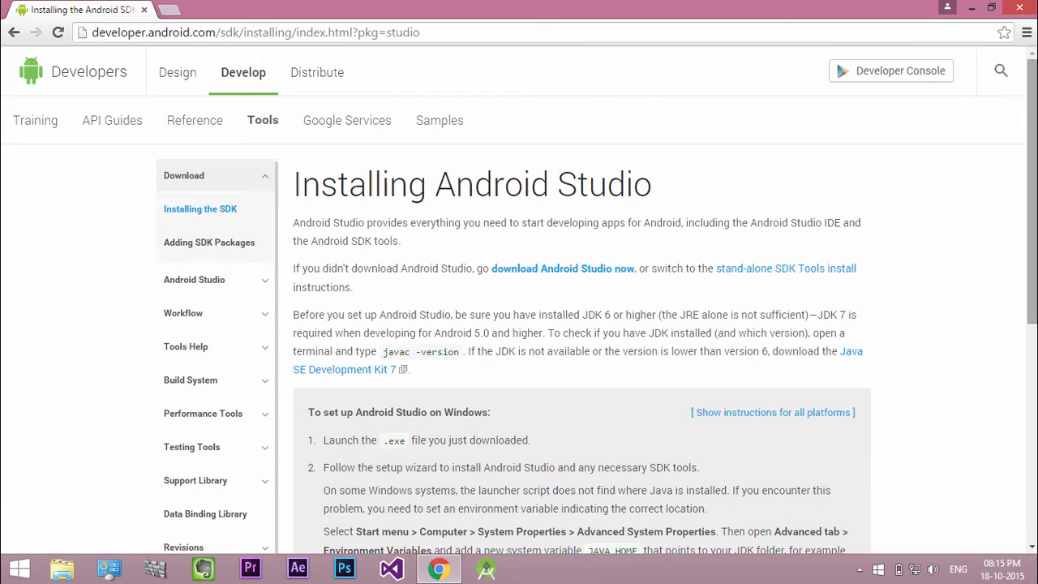
# Step: Open the Java SE Development Kit 7 download page from the installation instructions
pyautogui.scroll(-3)
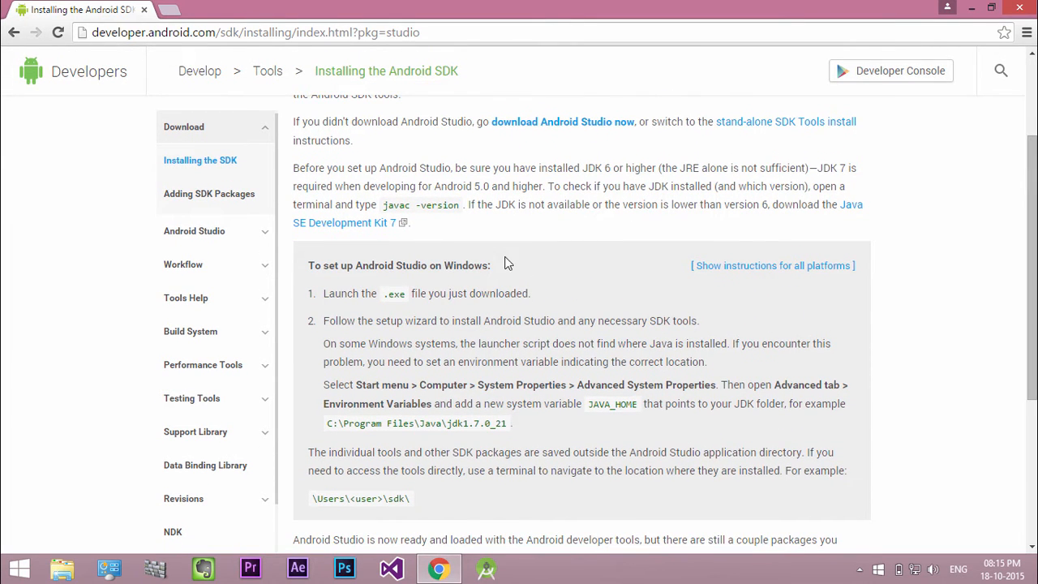
pyautogui.moveTo(776, 209)
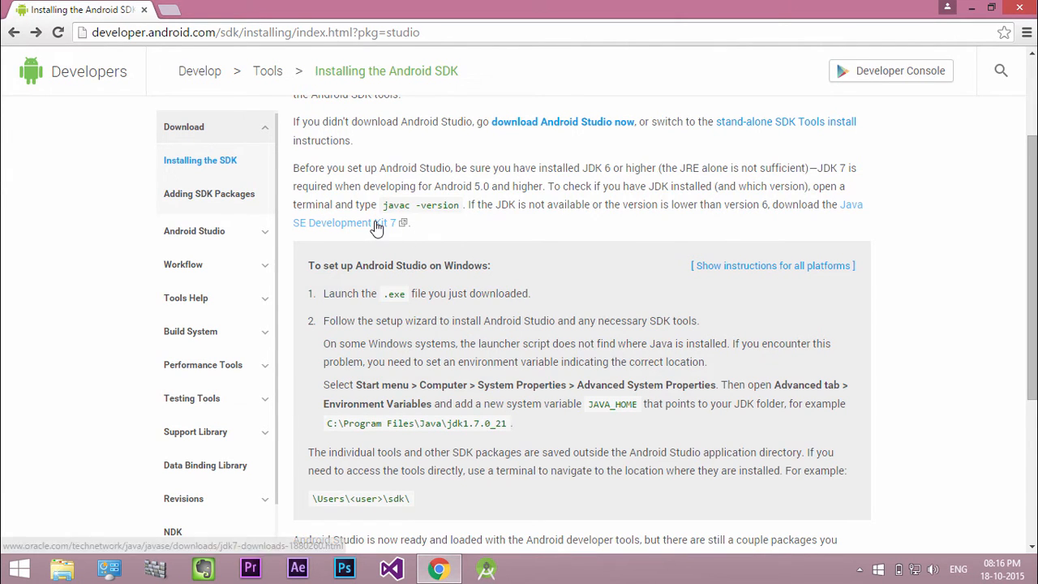
pyautogui.click(331, 222)
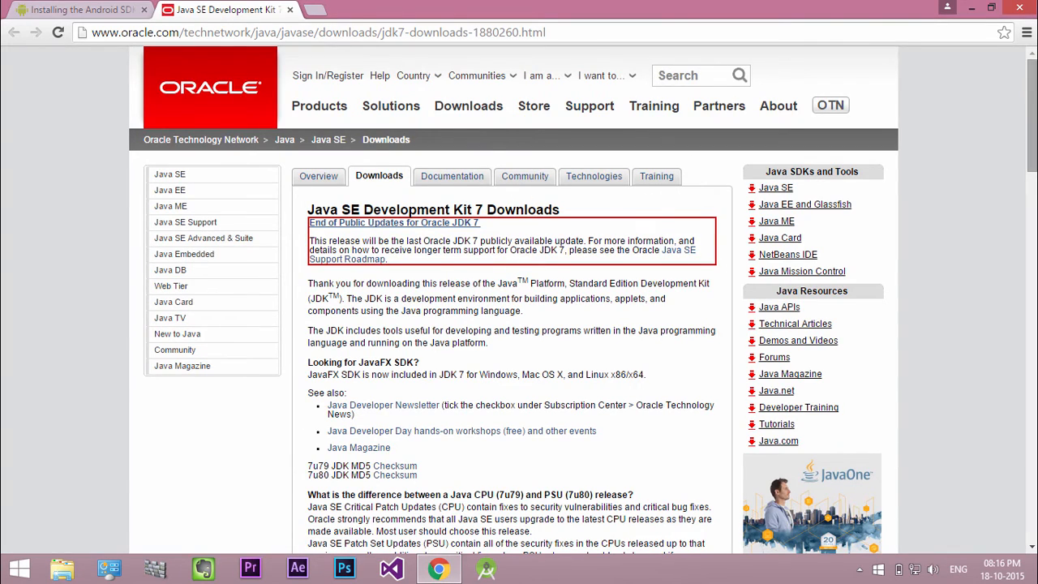
# Step: Accept Oracle's license, download jdk-7u79-windows-x64.exe, and return to the Android tab
pyautogui.scroll(-3)
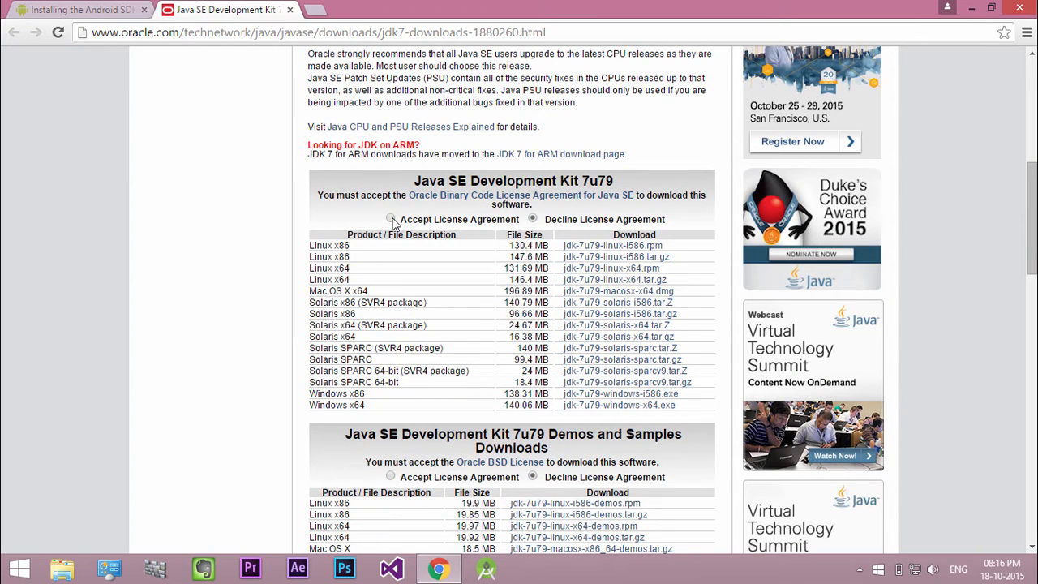
pyautogui.click(392, 219)
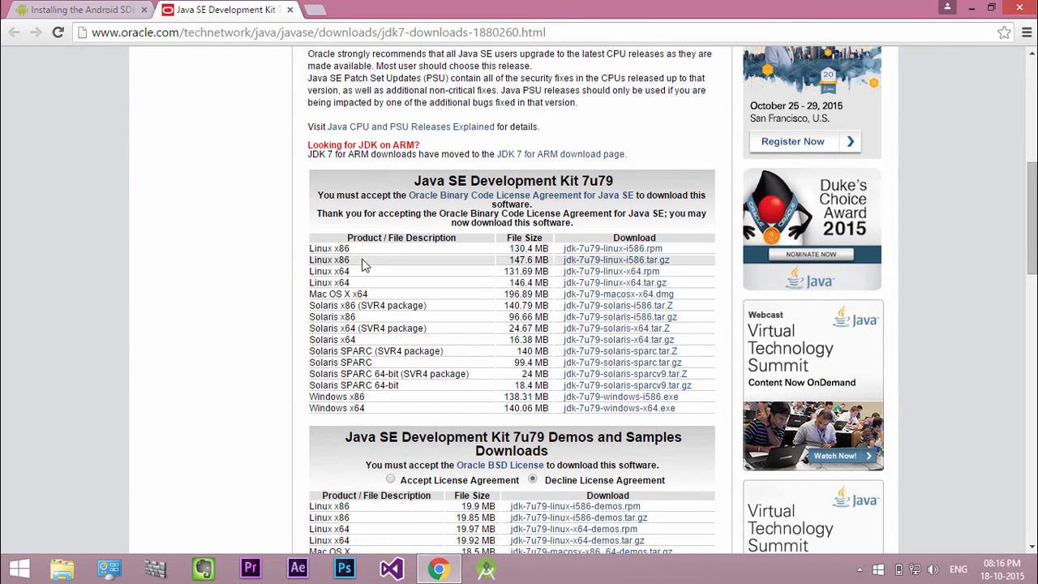
pyautogui.moveTo(380, 408)
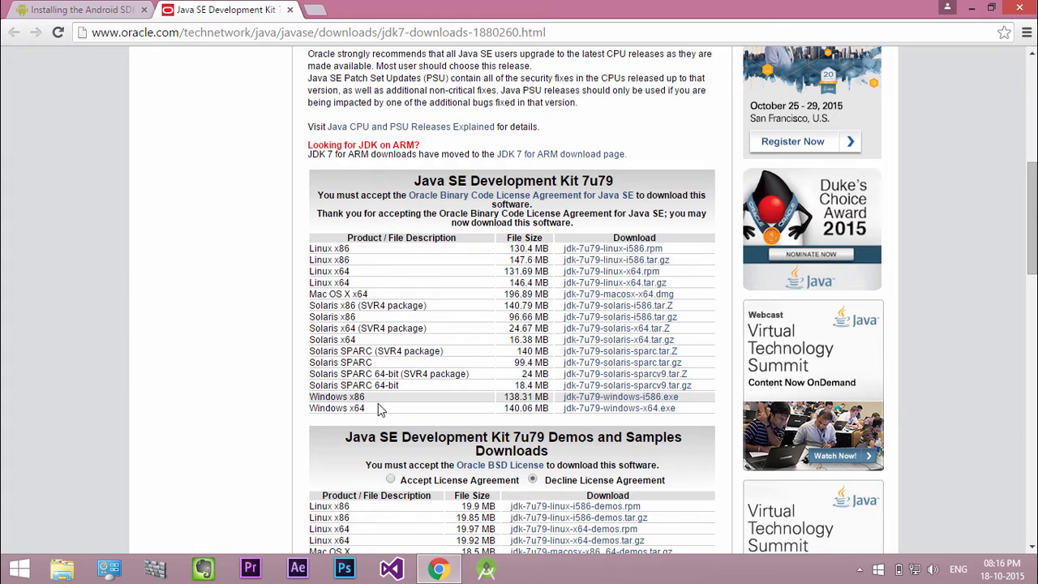
pyautogui.moveTo(587, 408)
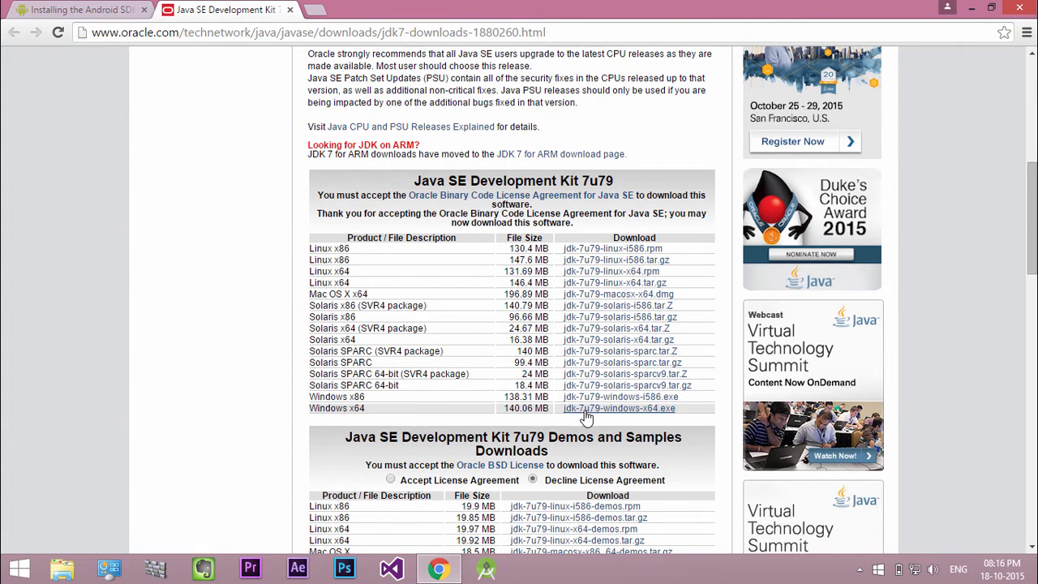
pyautogui.click(618, 408)
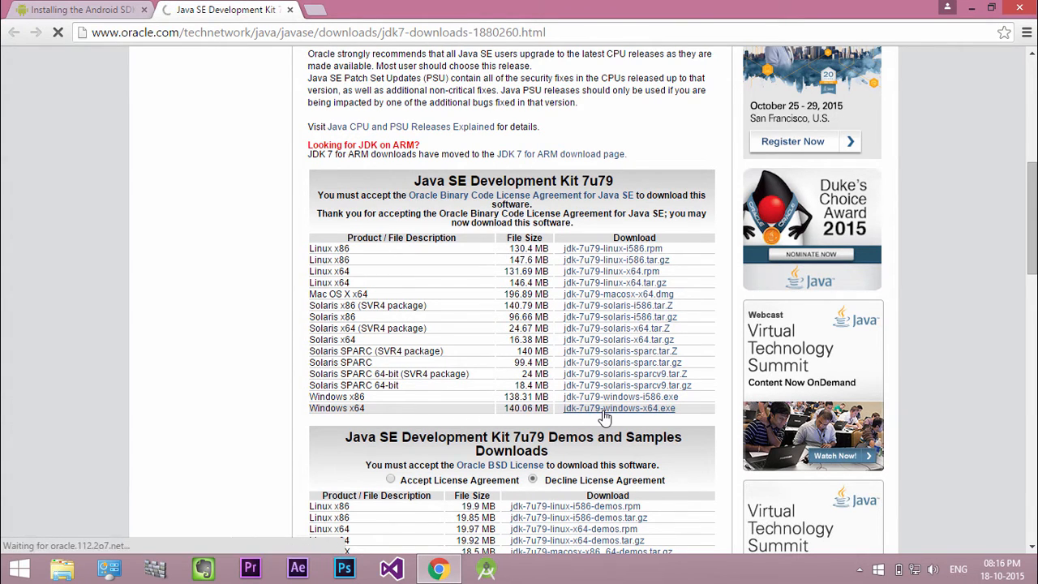
pyautogui.click(619, 408)
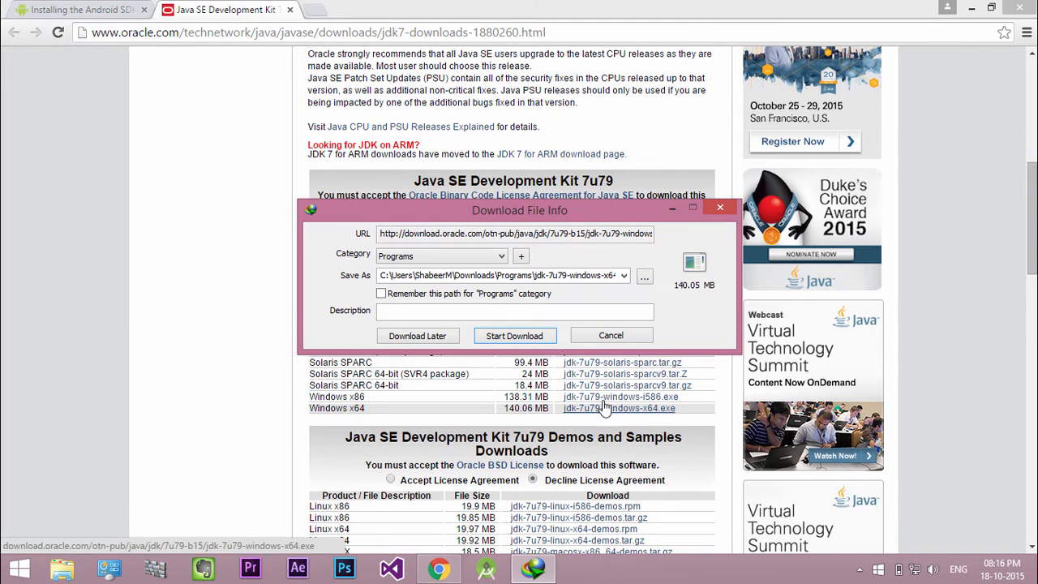
pyautogui.click(514, 334)
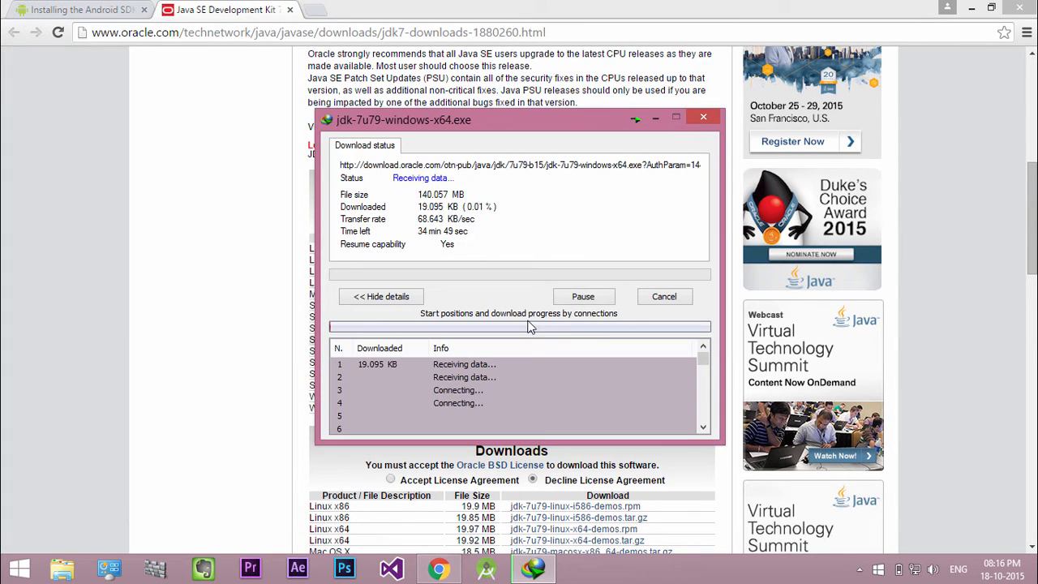
pyautogui.click(77, 10)
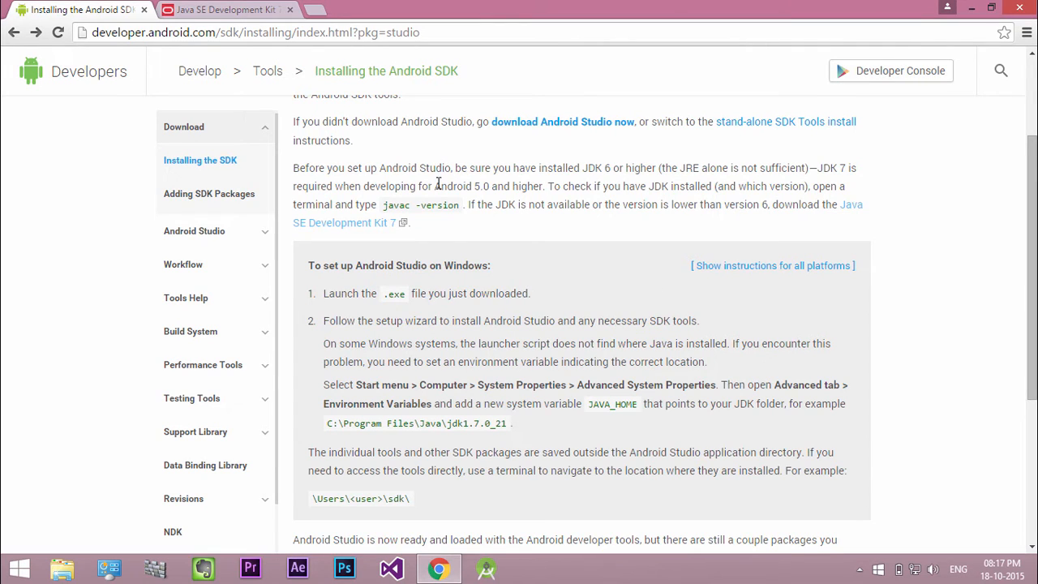
pyautogui.moveTo(478, 279)
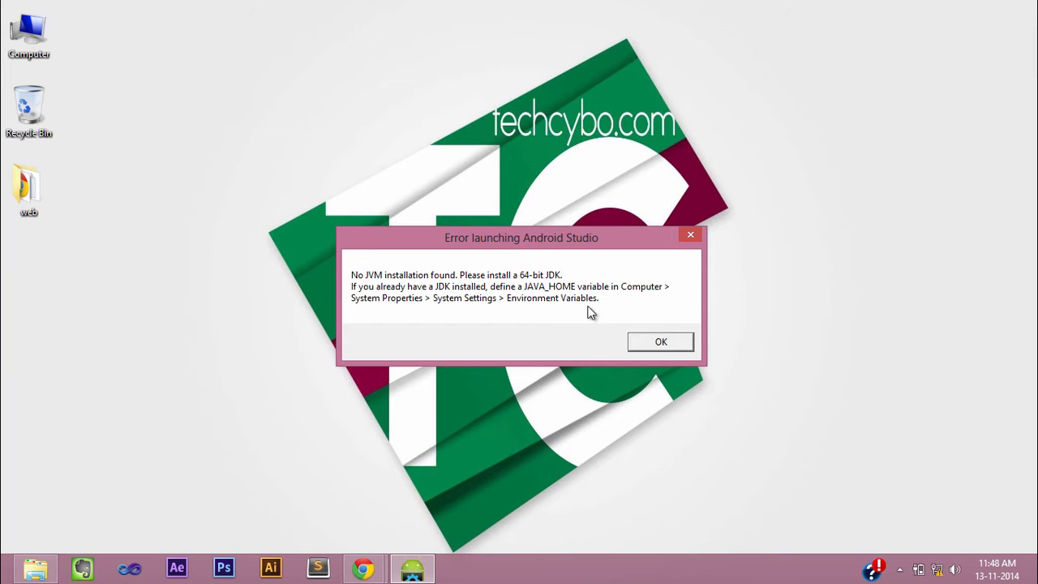
pyautogui.moveTo(600, 318)
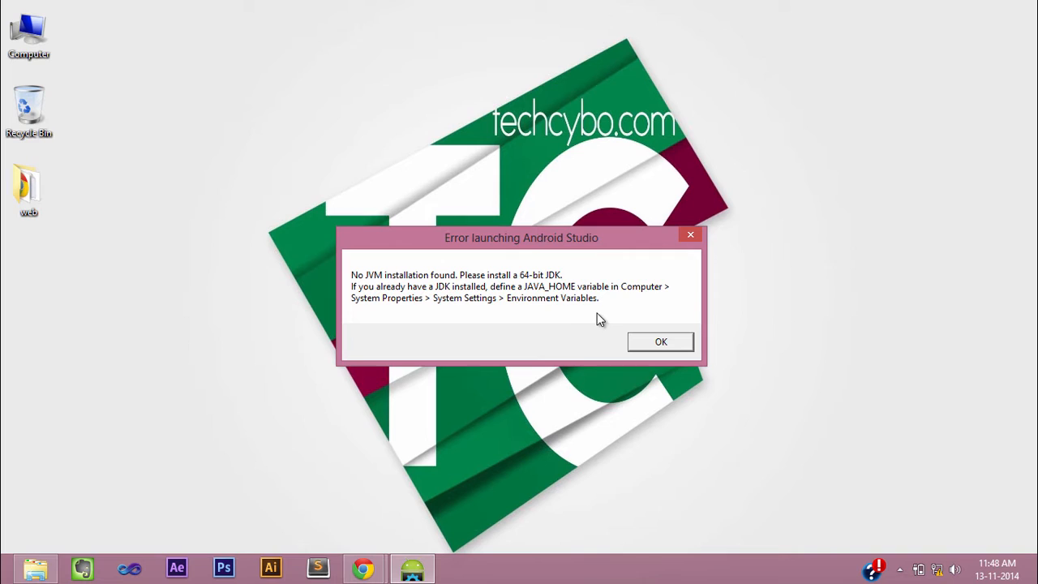
# Step: Dismiss the 'No JVM installation found' error and select This PC on the desktop
pyautogui.click(29, 32)
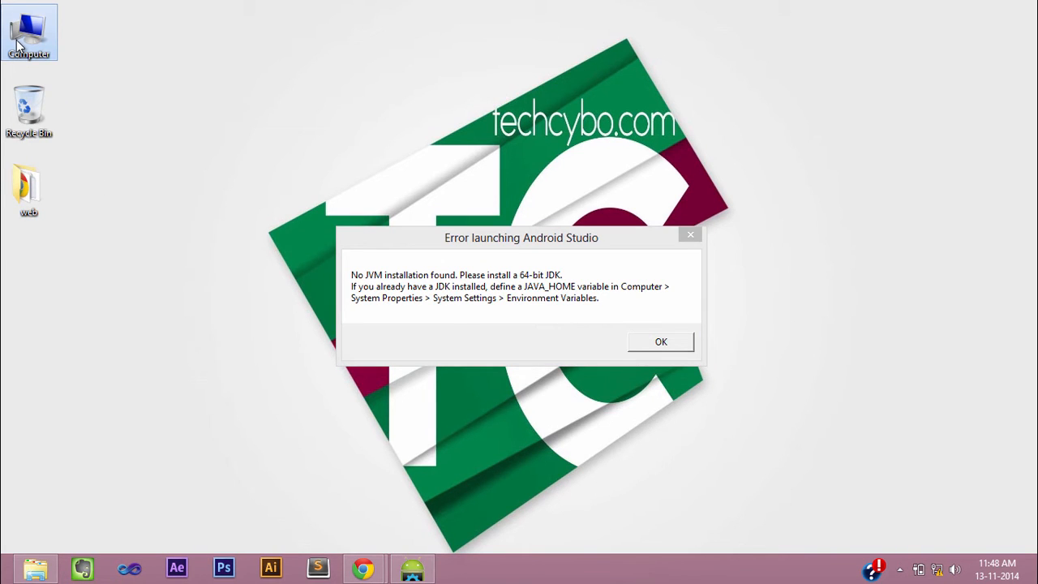
pyautogui.click(660, 341)
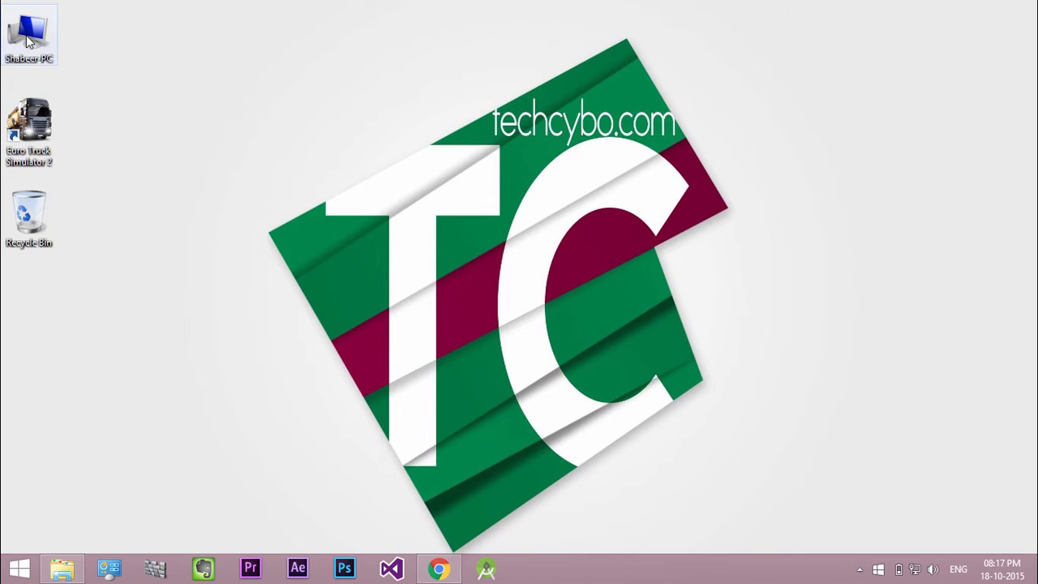
# Step: Open Environment Variables via This PC's Properties and Advanced system settings
pyautogui.rightClick(29, 33)
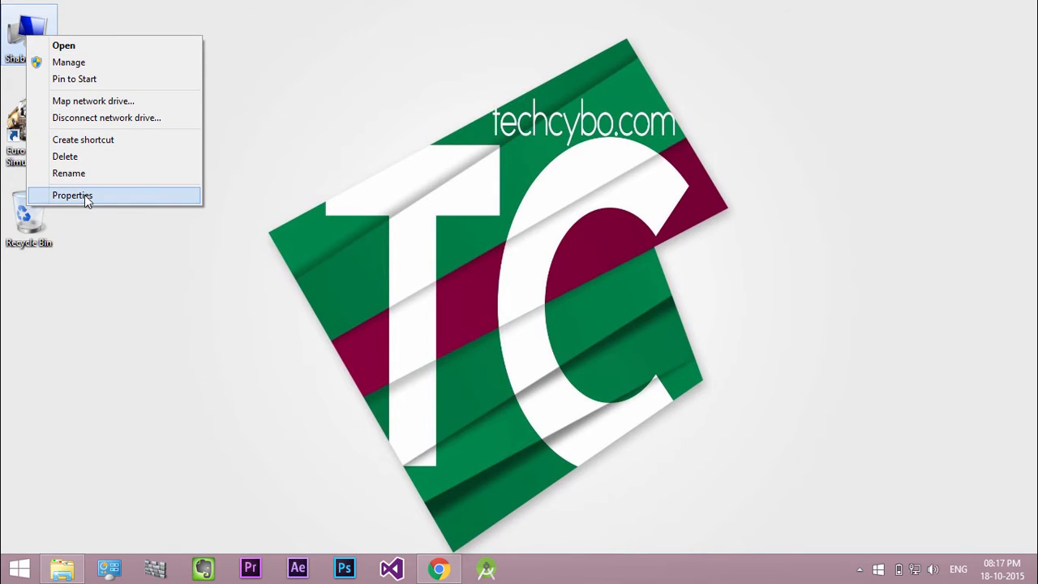
pyautogui.click(72, 195)
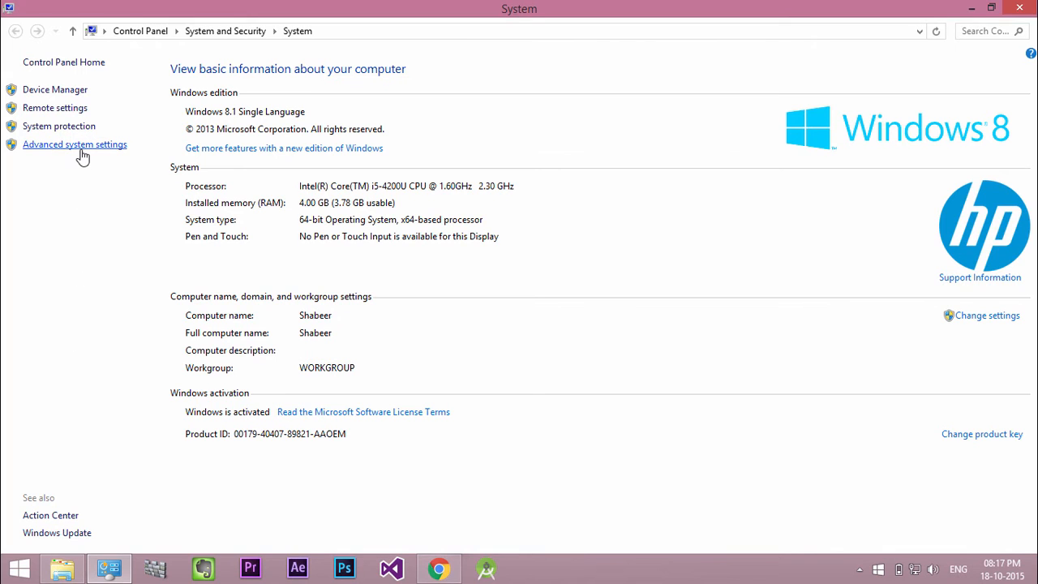
pyautogui.click(74, 144)
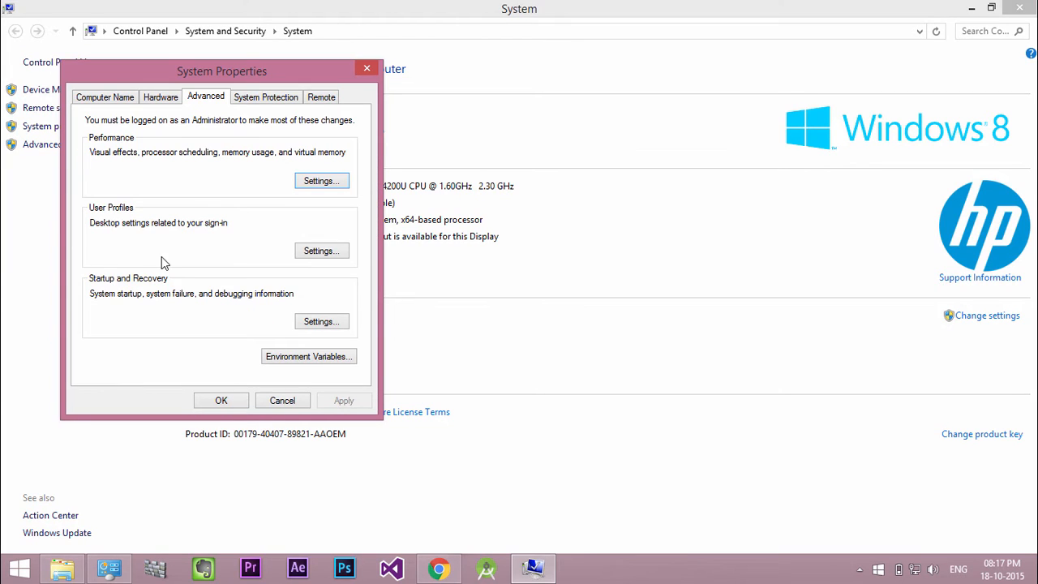
pyautogui.click(308, 356)
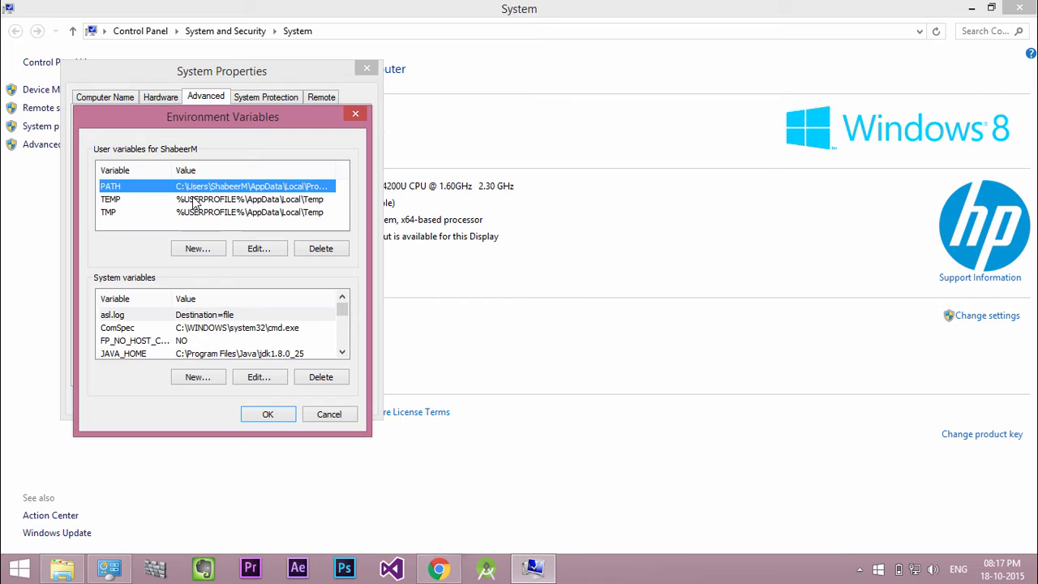
# Step: Start a new JAVA_HOME system variable, then cancel because it already exists
pyautogui.scroll(-3)
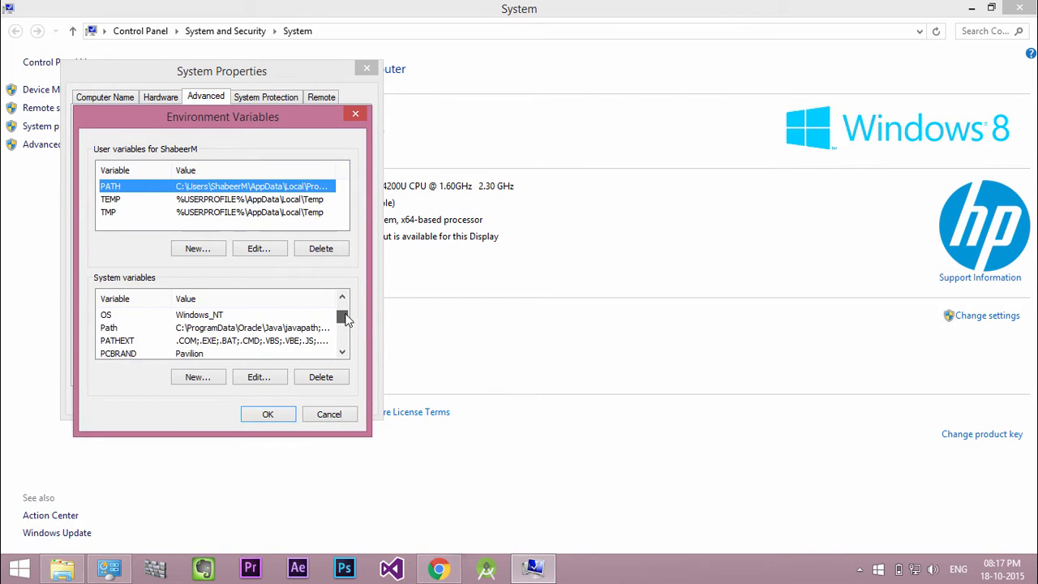
pyautogui.scroll(-3)
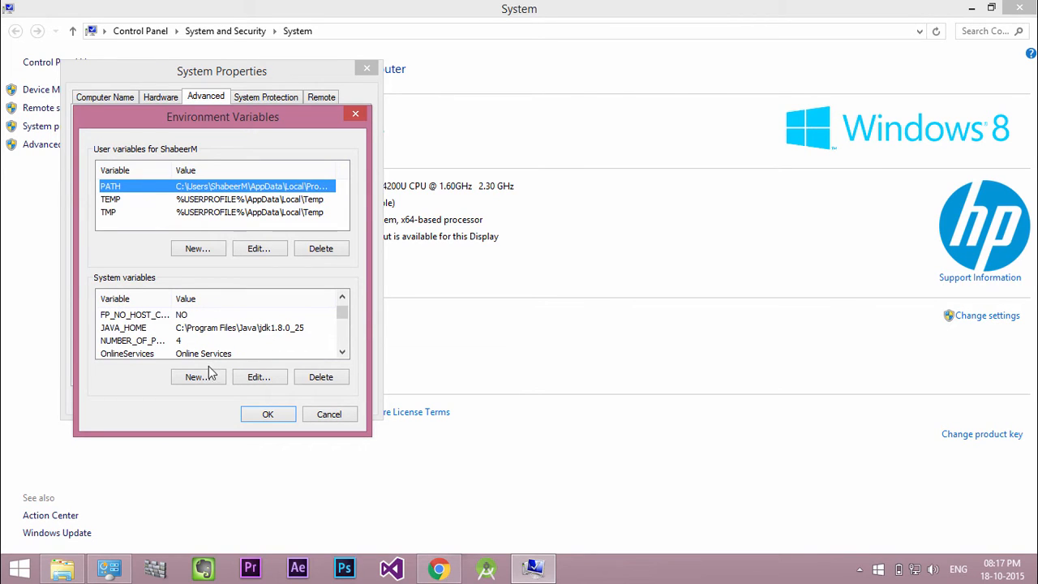
pyautogui.click(198, 376)
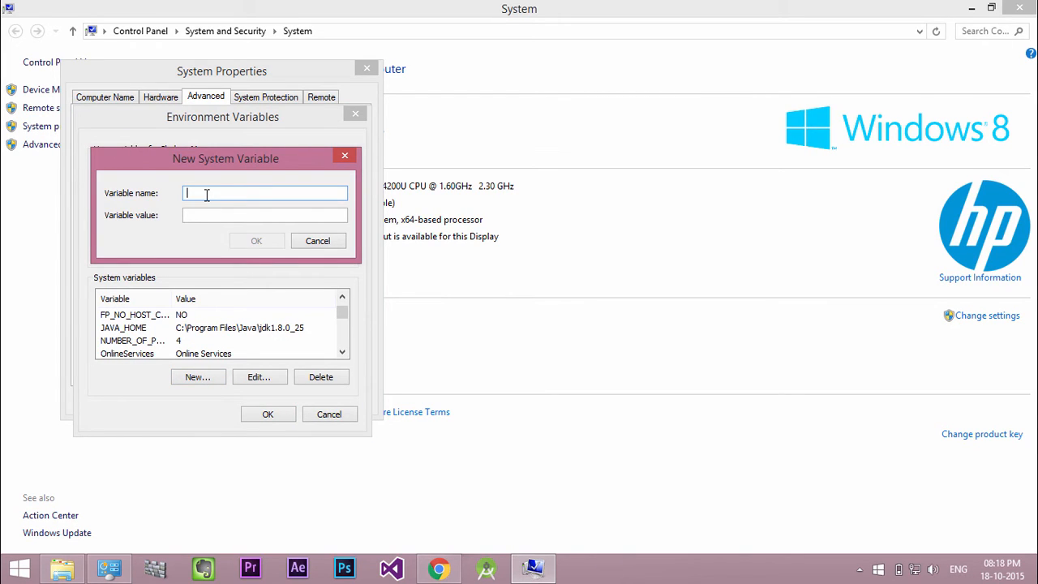
pyautogui.write('JAVA')
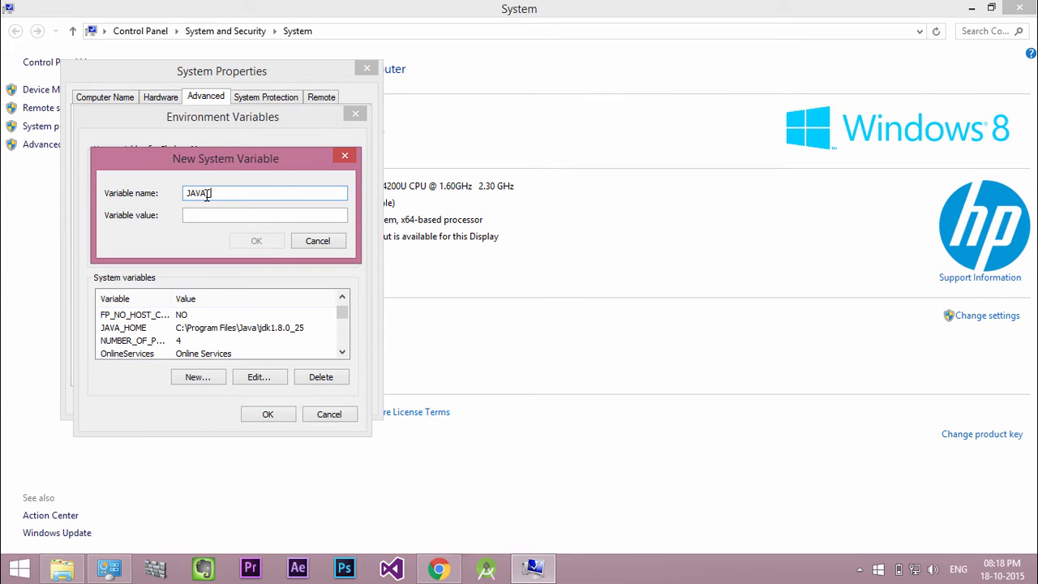
pyautogui.click(318, 240)
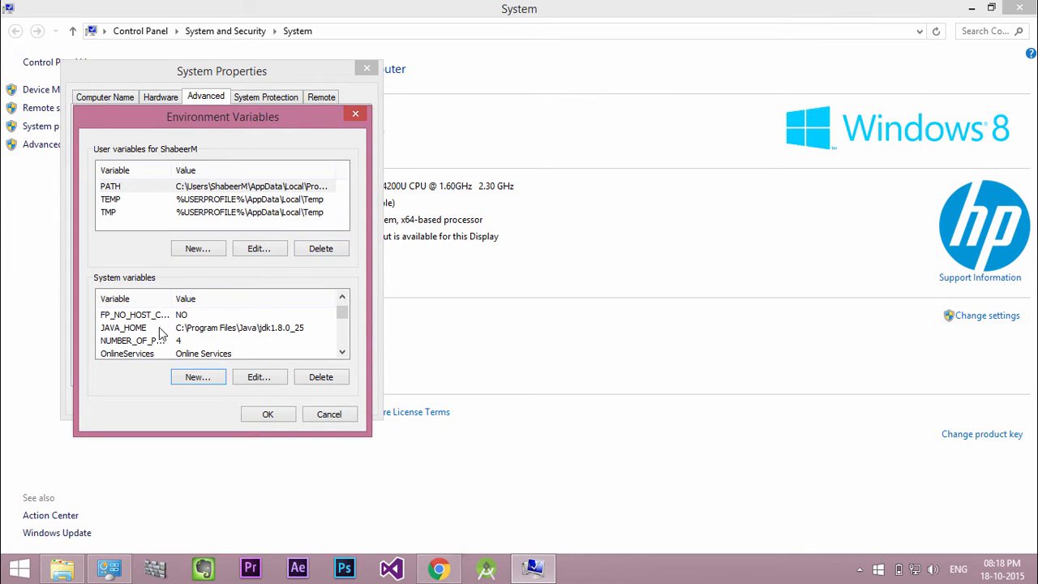
pyautogui.click(259, 377)
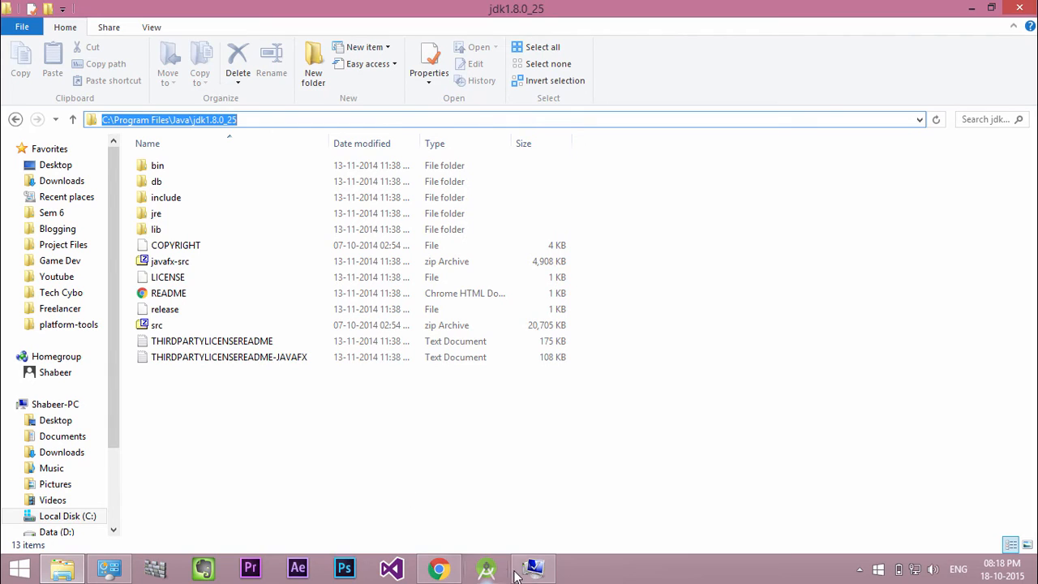
# Step: Return to Environment Variables and cancel it without saving changes
pyautogui.click(259, 376)
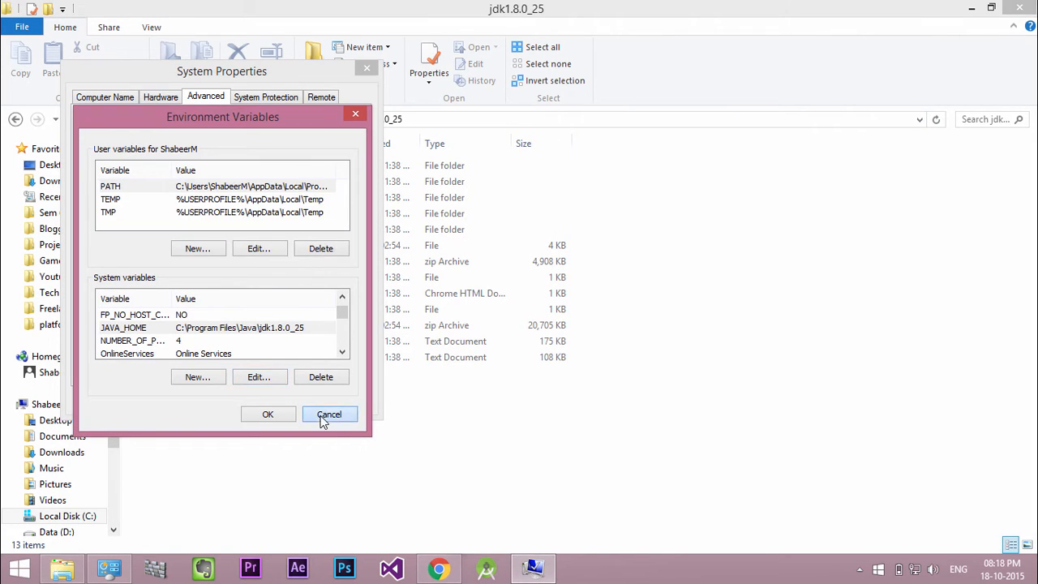
pyautogui.click(329, 414)
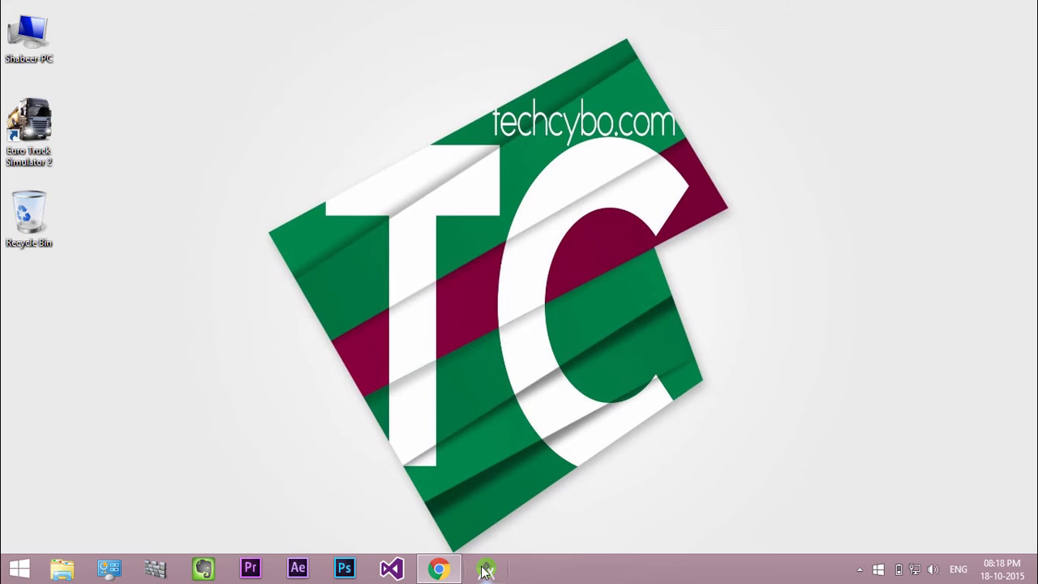
pyautogui.moveTo(485, 568)
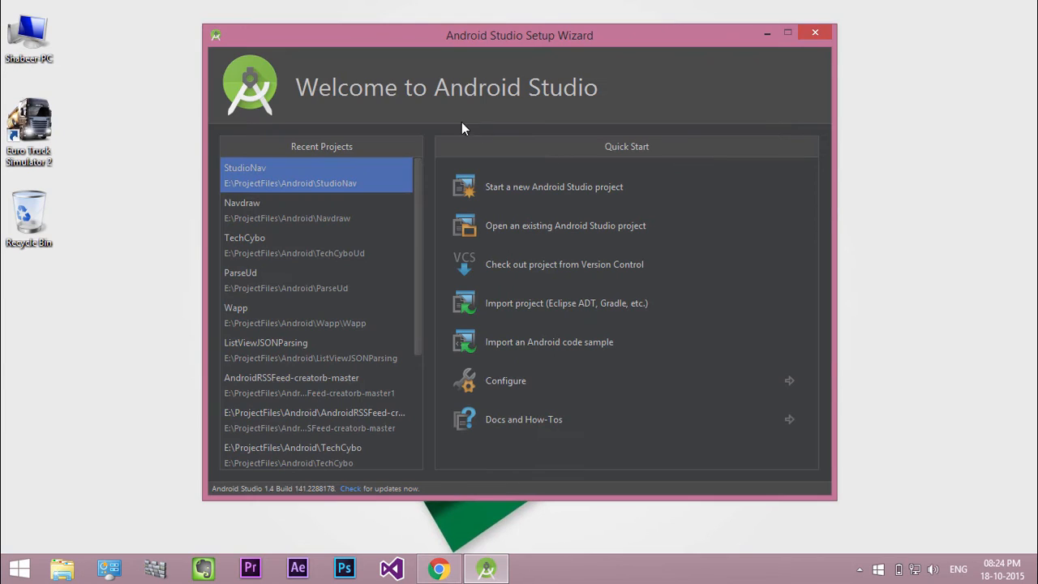
pyautogui.moveTo(657, 116)
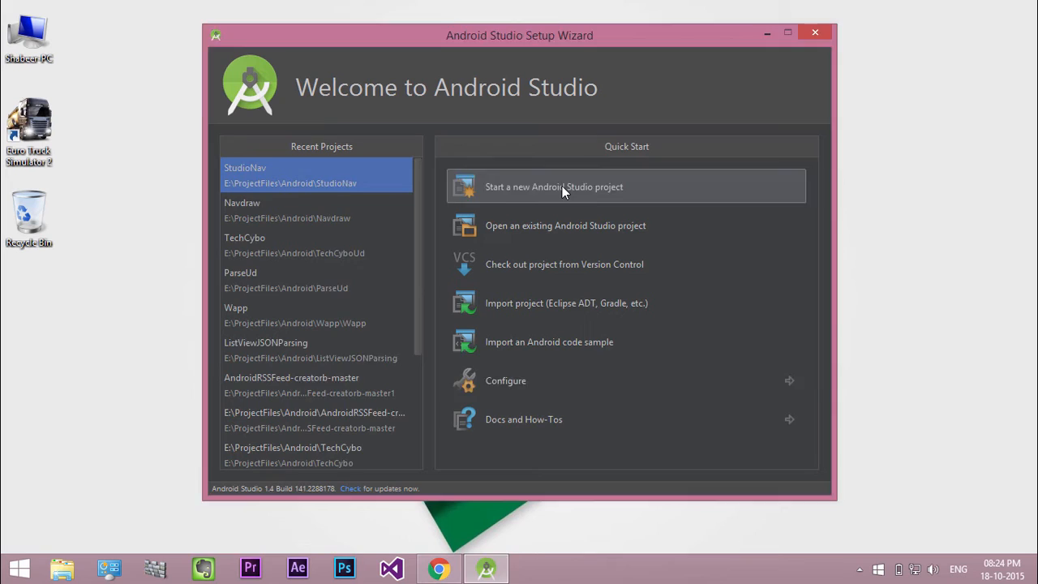
# Step: Launch the standalone SDK Manager from the Welcome screen's Configure > SDK Manager
pyautogui.click(506, 380)
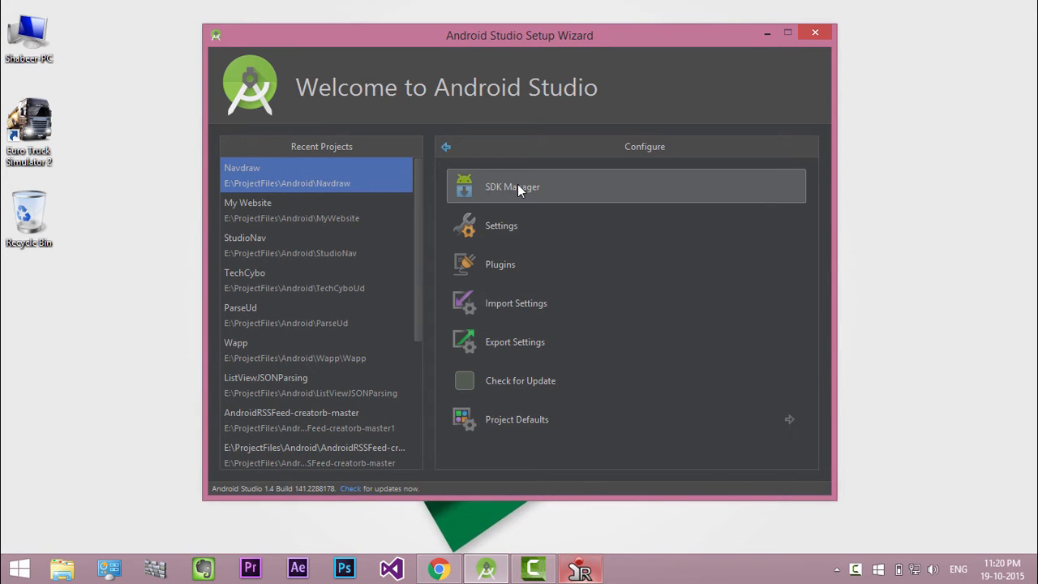
pyautogui.click(501, 226)
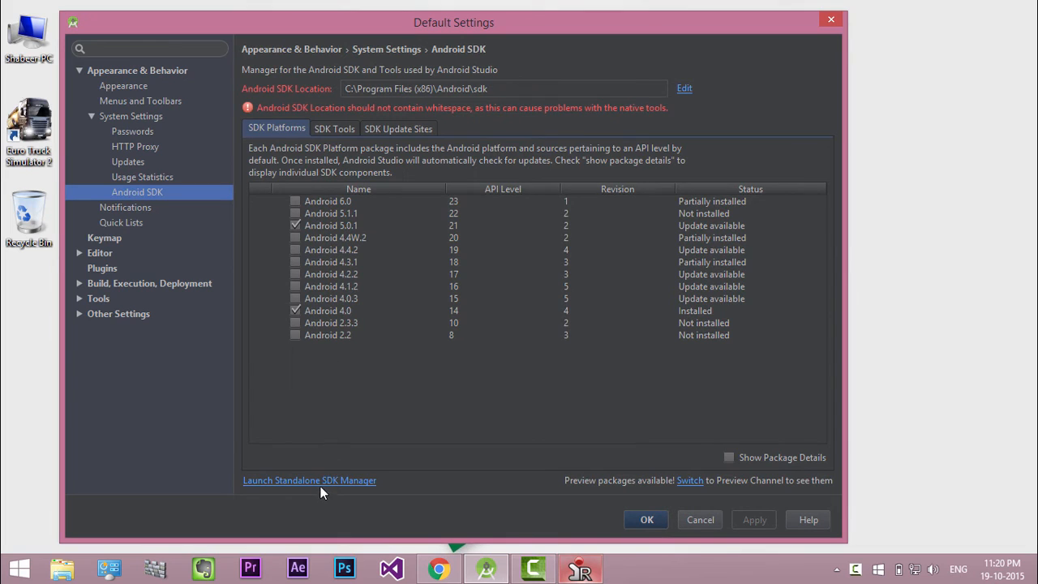
pyautogui.moveTo(323, 487)
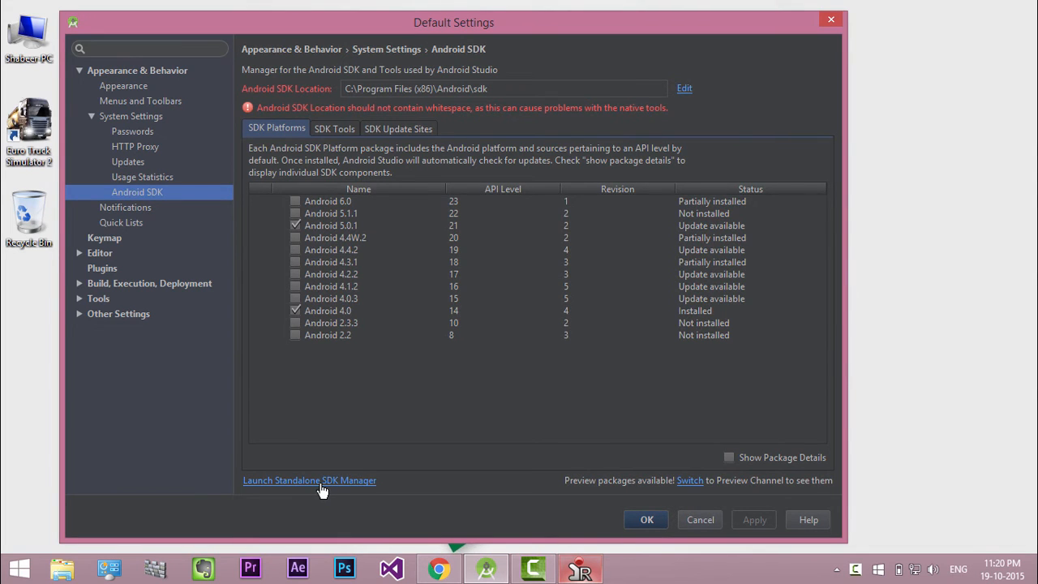
pyautogui.click(309, 480)
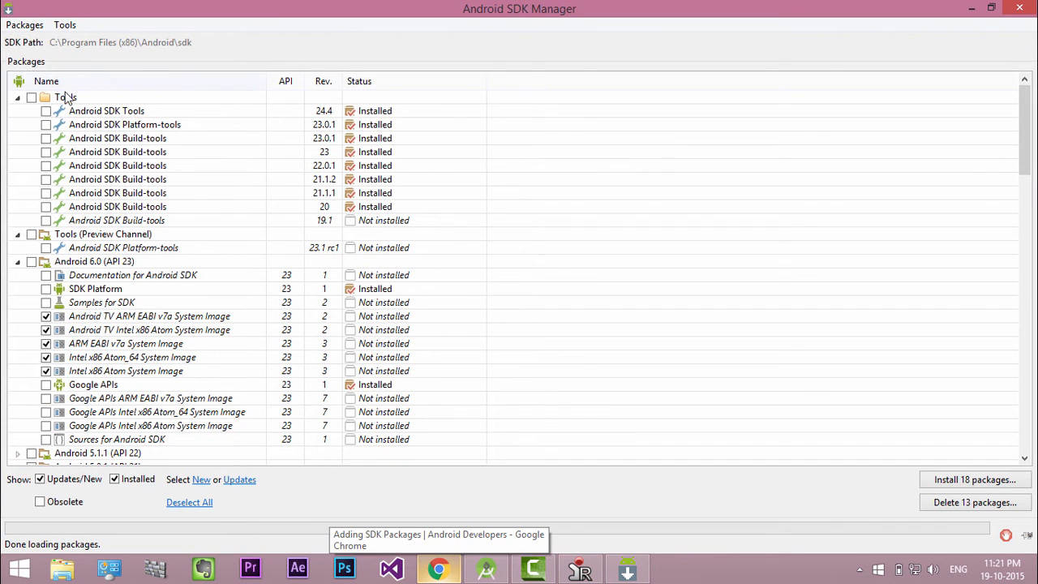
# Step: Scroll the package list down and select the Android 4.0 (API 14) group
pyautogui.scroll(-3)
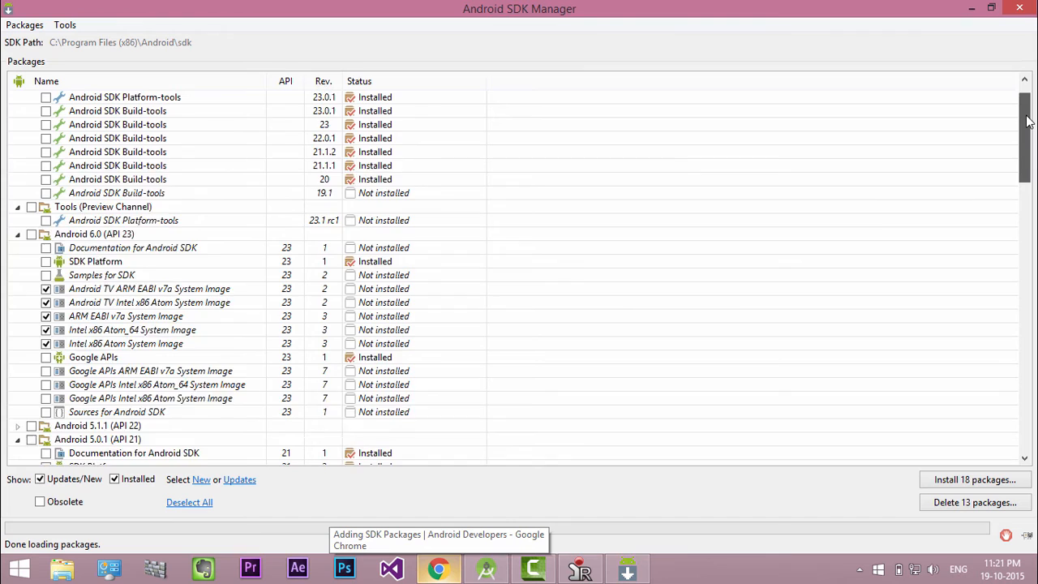
pyautogui.scroll(-3)
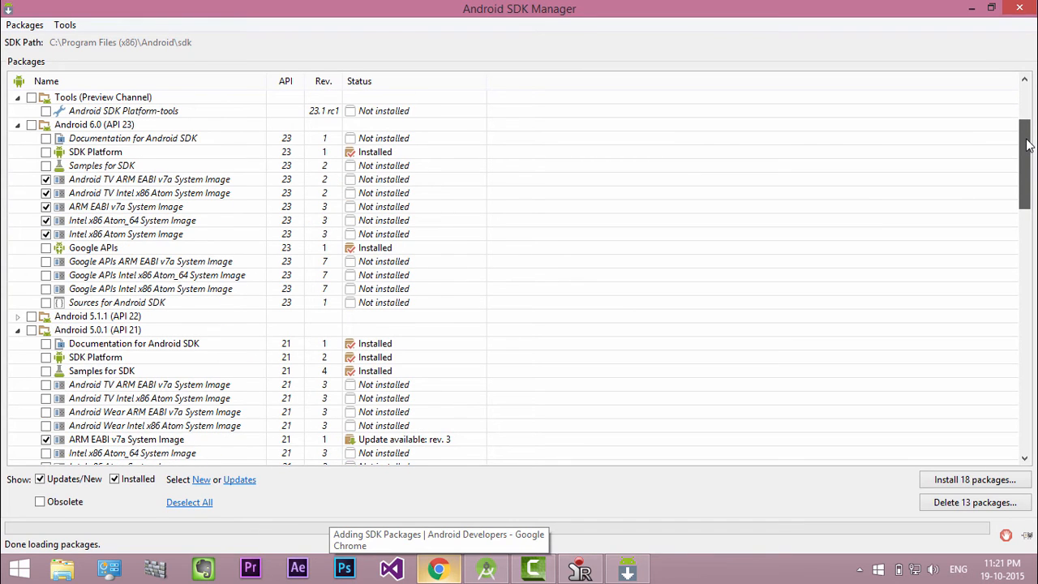
pyautogui.scroll(-3)
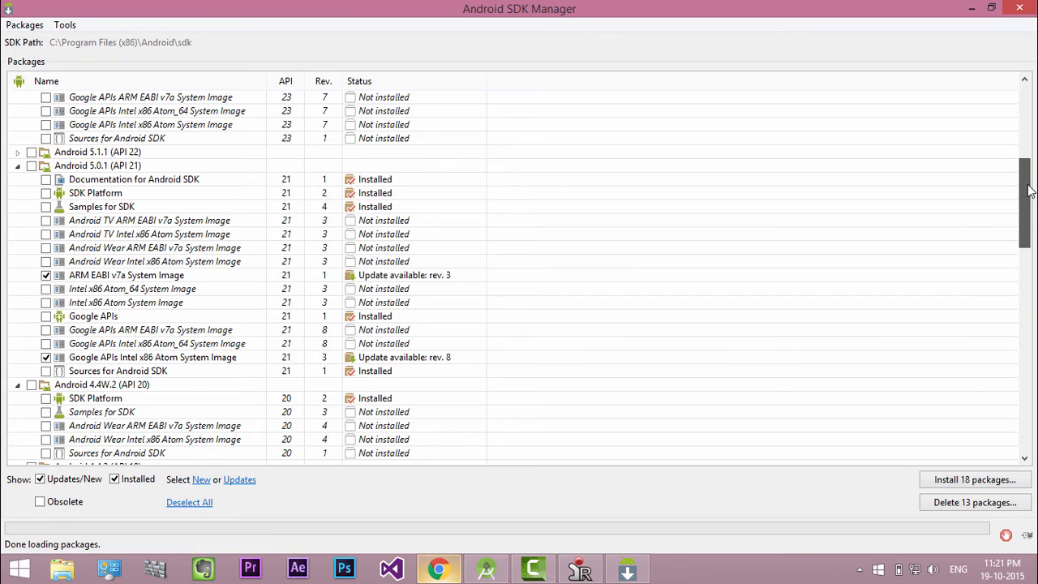
pyautogui.scroll(-3)
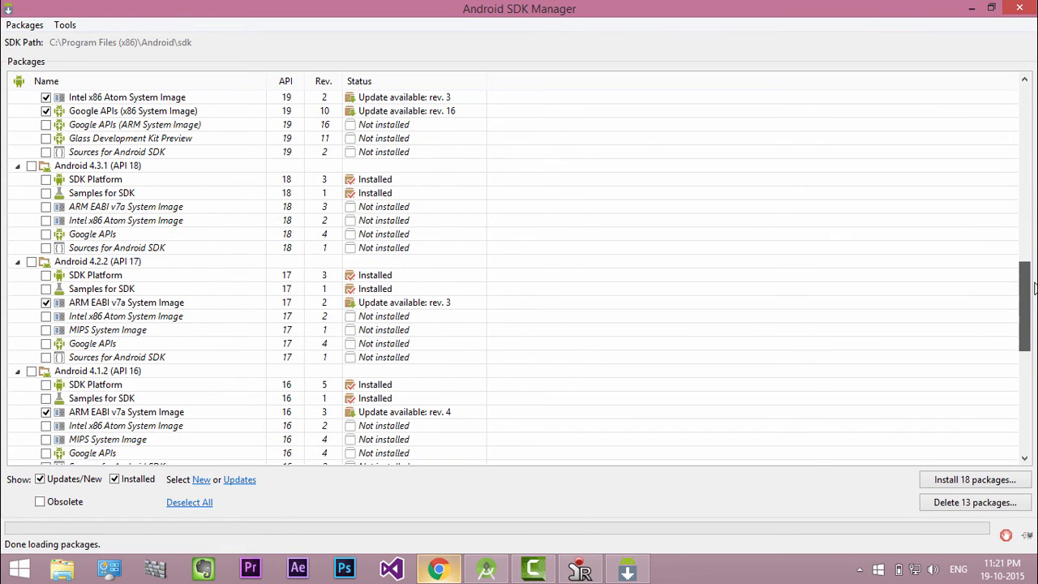
pyautogui.scroll(-3)
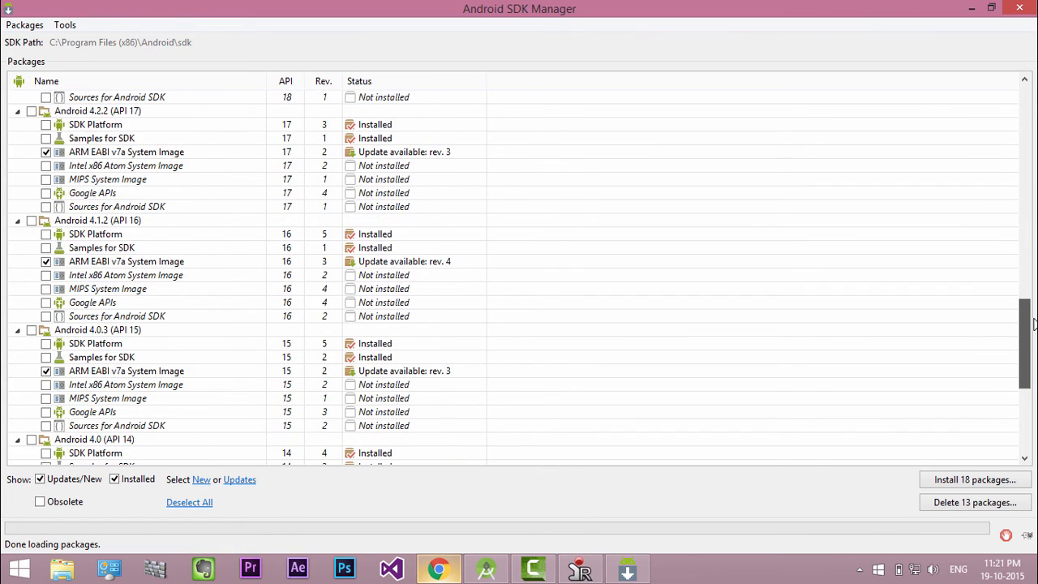
pyautogui.scroll(-3)
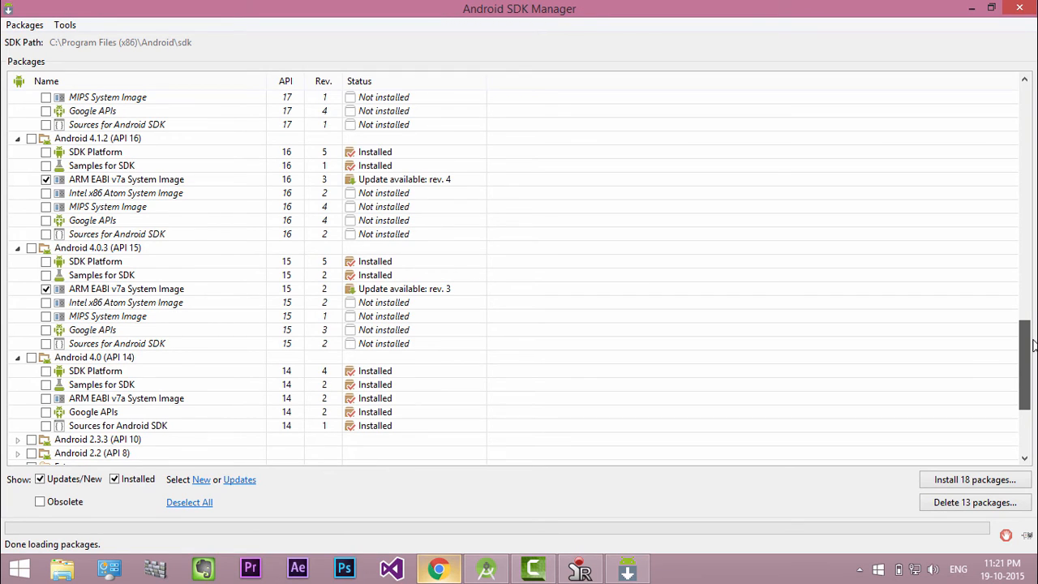
pyautogui.click(94, 357)
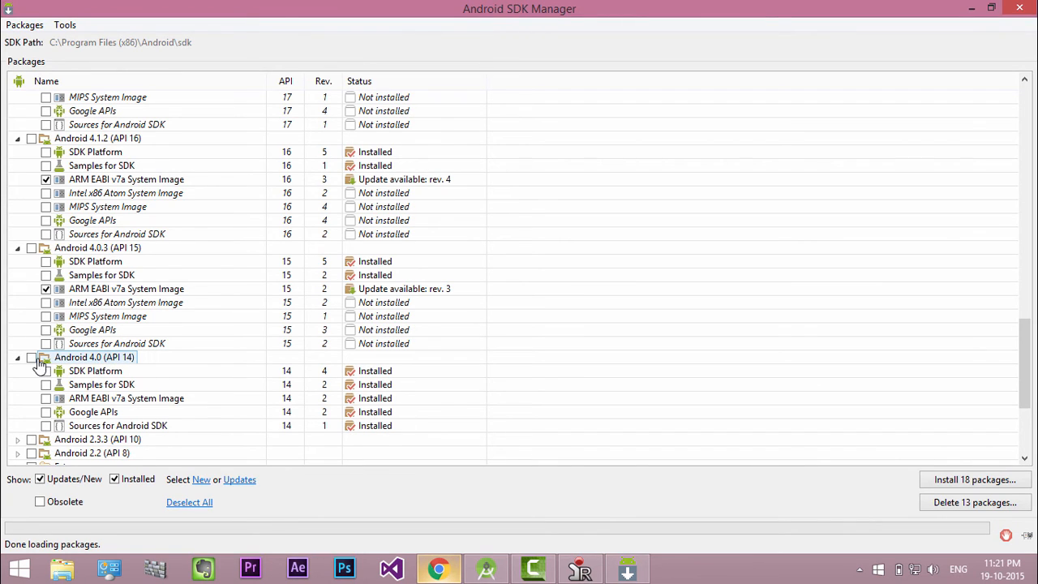
pyautogui.moveTo(98, 357)
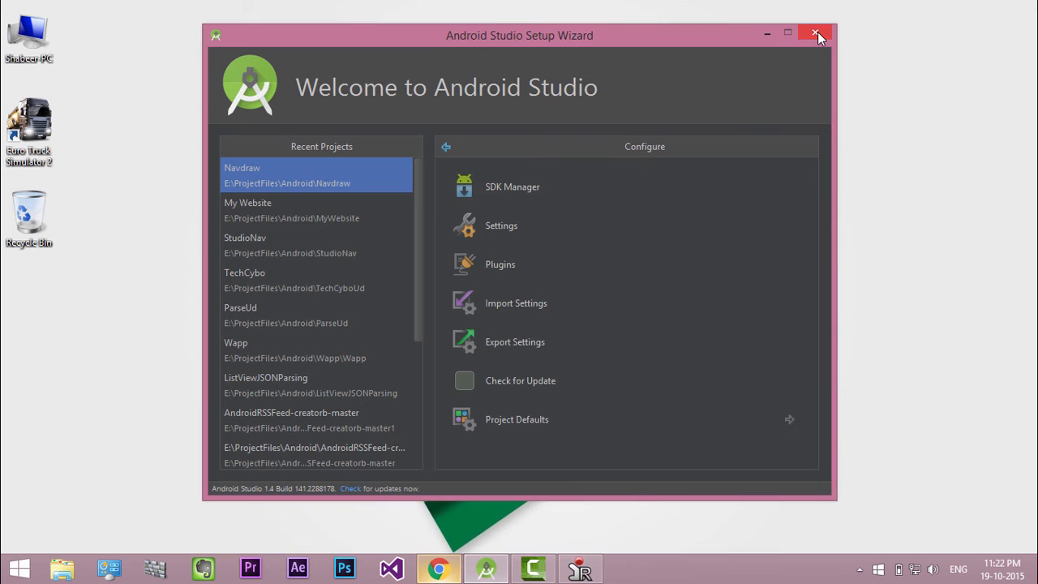
pyautogui.click(519, 380)
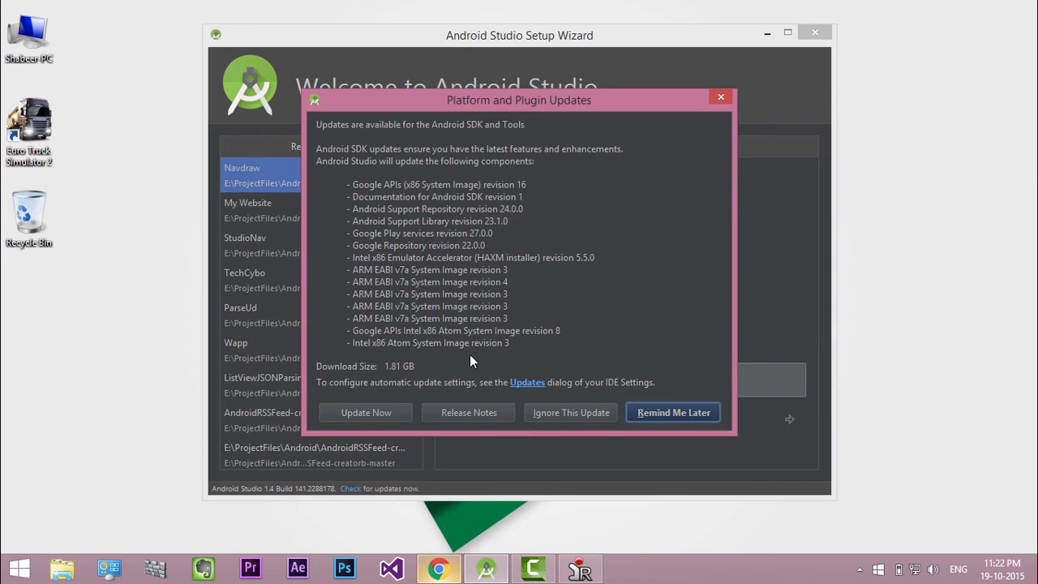
pyautogui.moveTo(385, 418)
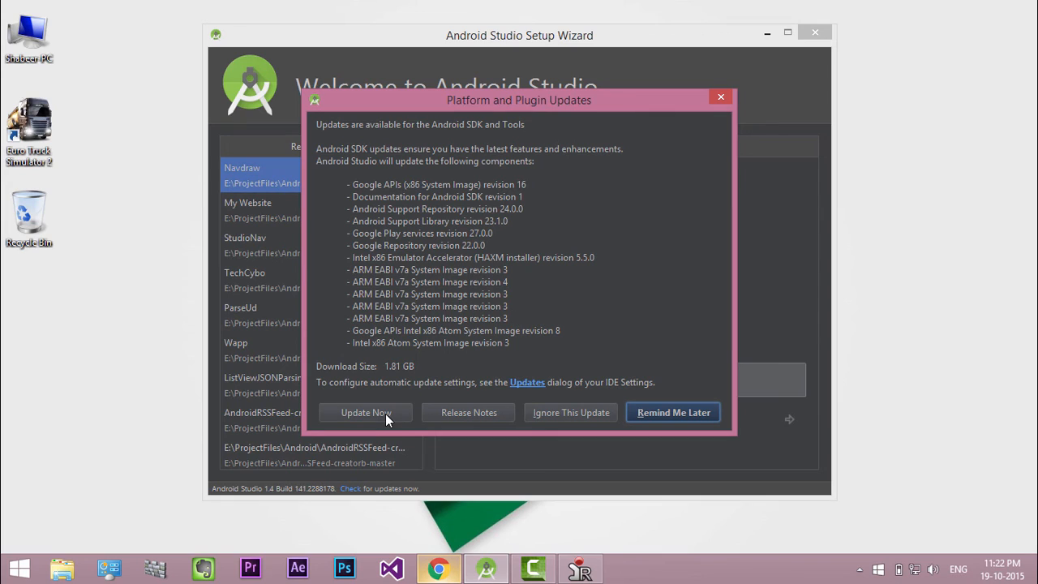
pyautogui.moveTo(722, 112)
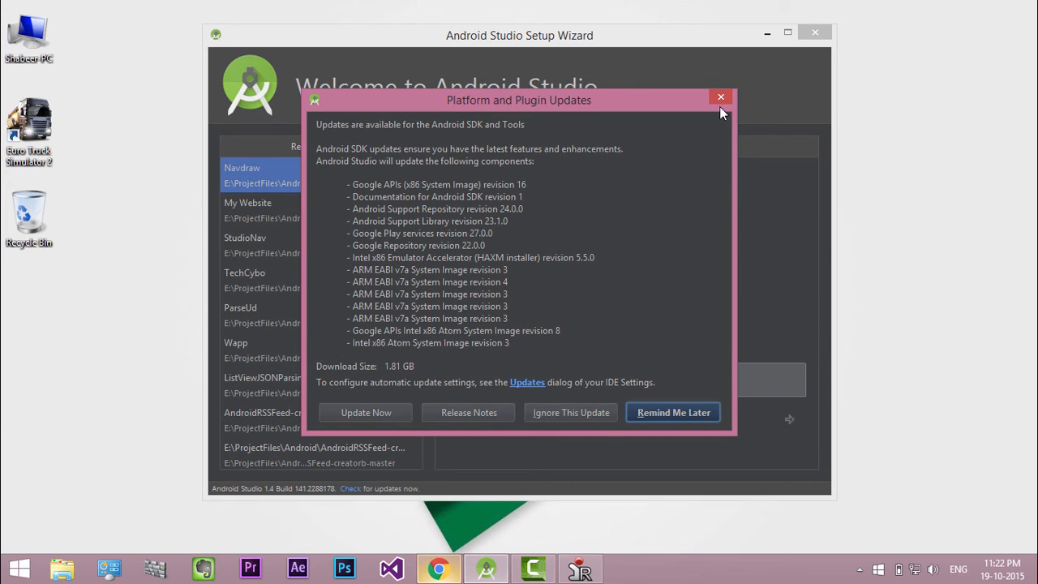
pyautogui.click(719, 98)
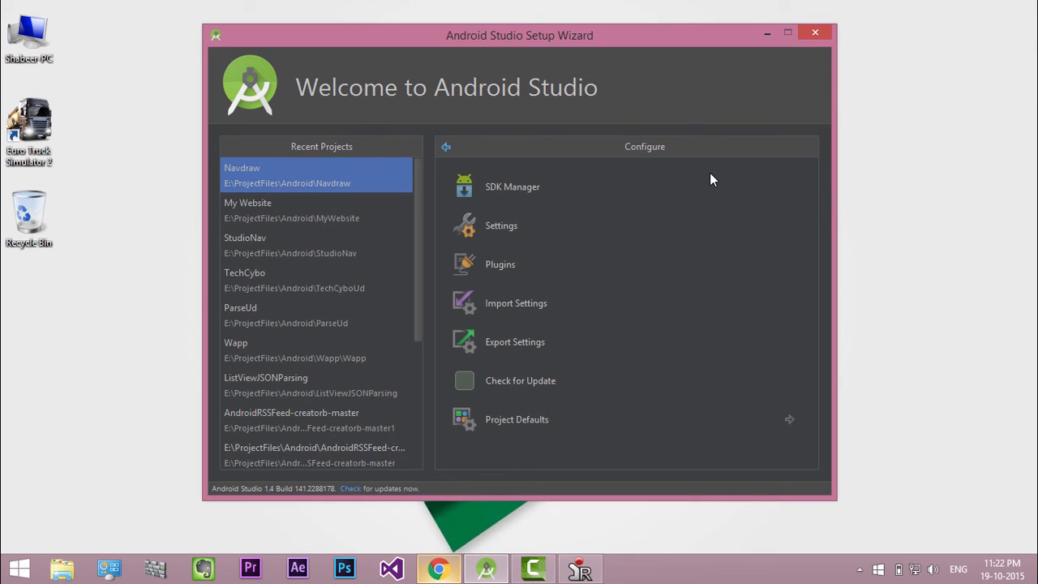
pyautogui.moveTo(715, 116)
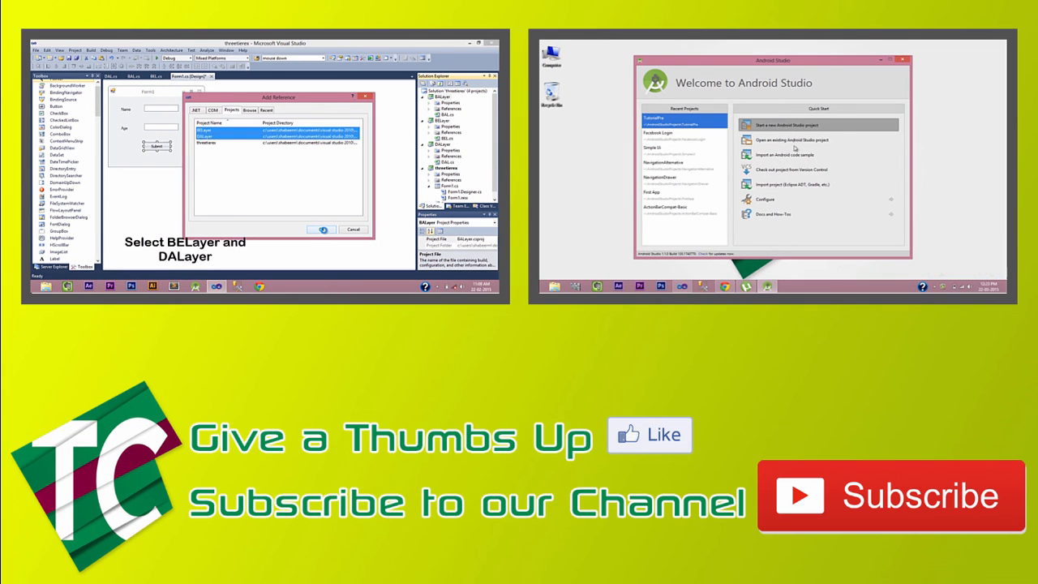
pyautogui.click(818, 125)
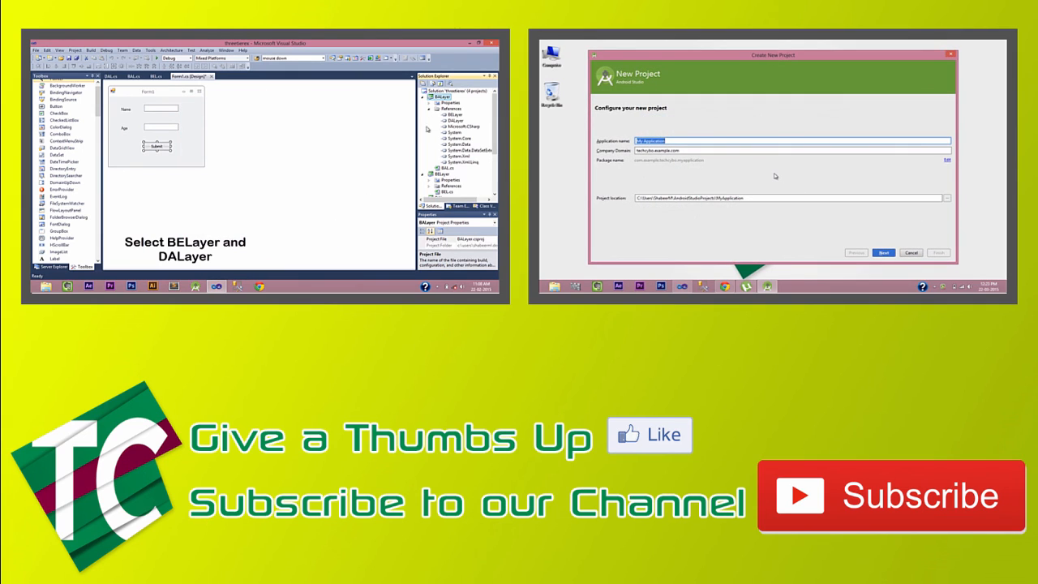
pyautogui.write('Toggle B')
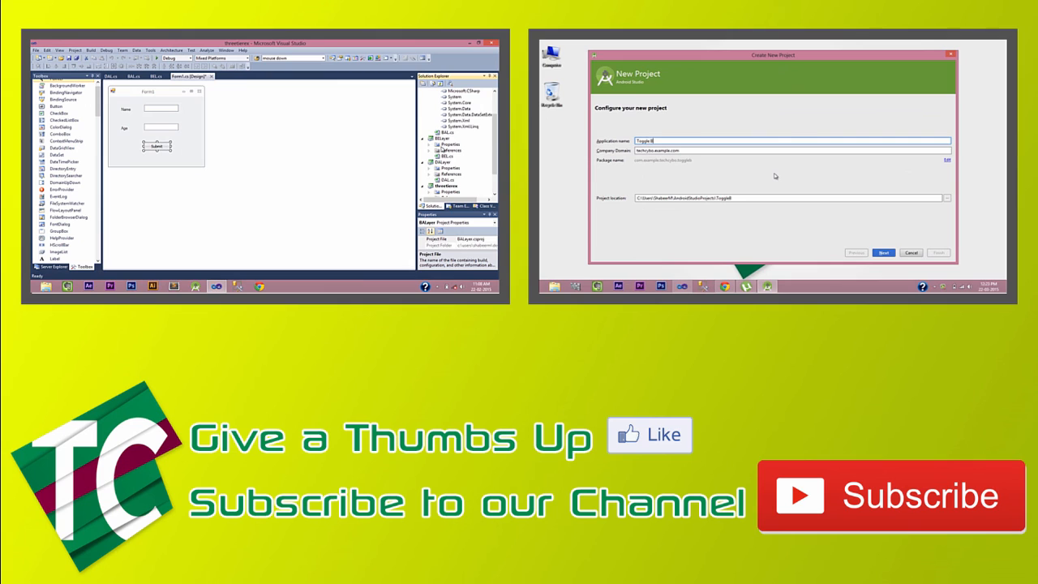
pyautogui.rightClick(445, 143)
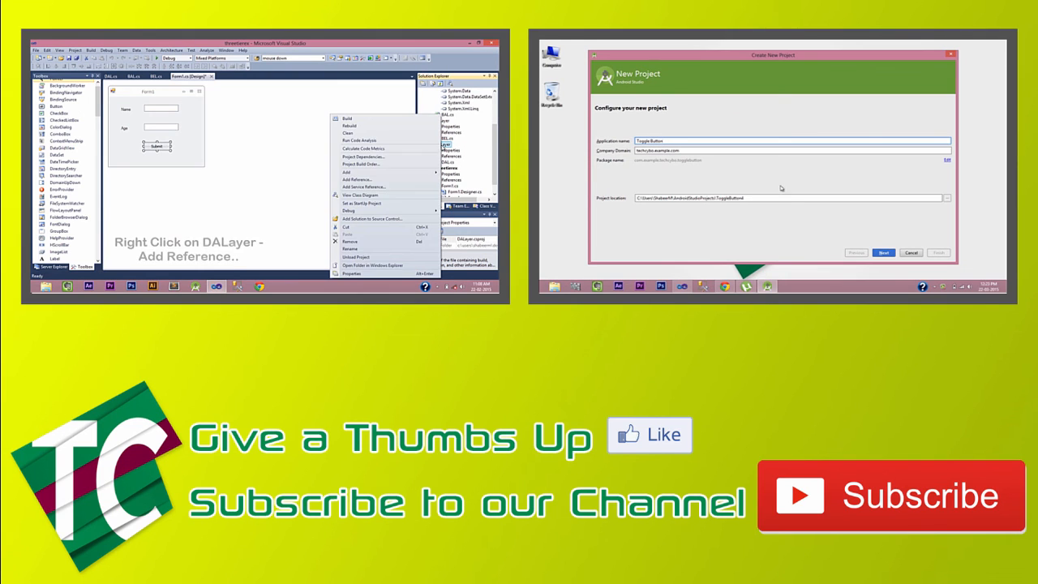